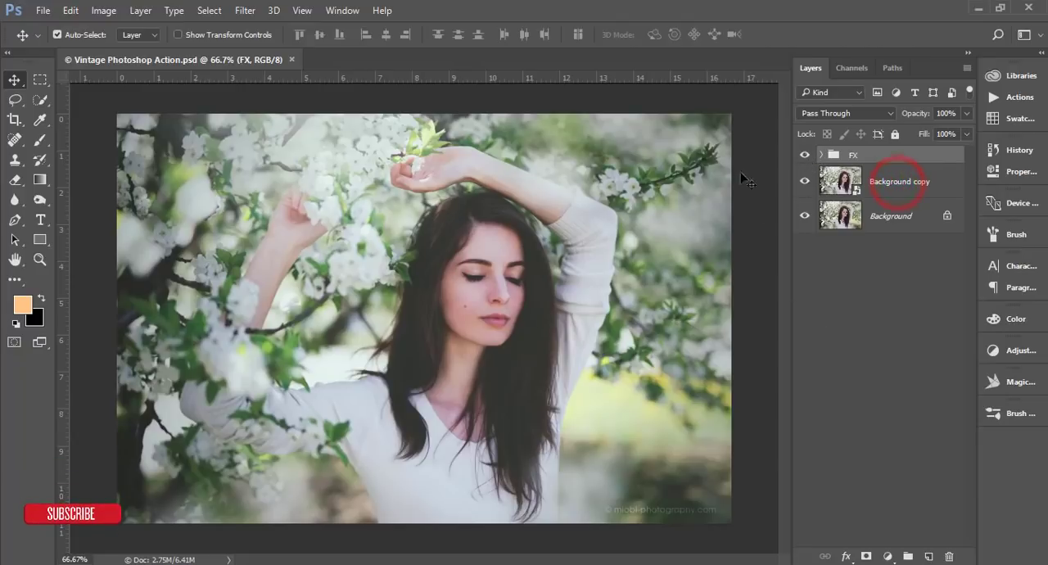
pyautogui.moveTo(923, 188)
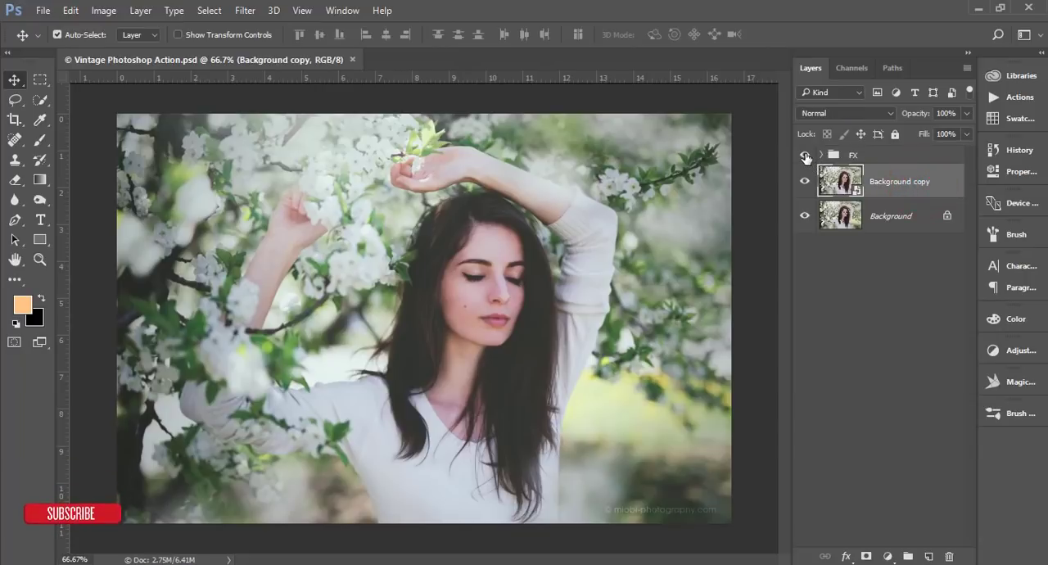
# - Inspect the FX group's Curves and Brightness/Contrast layers and toggle the vintage effect to compare
pyautogui.click(821, 154)
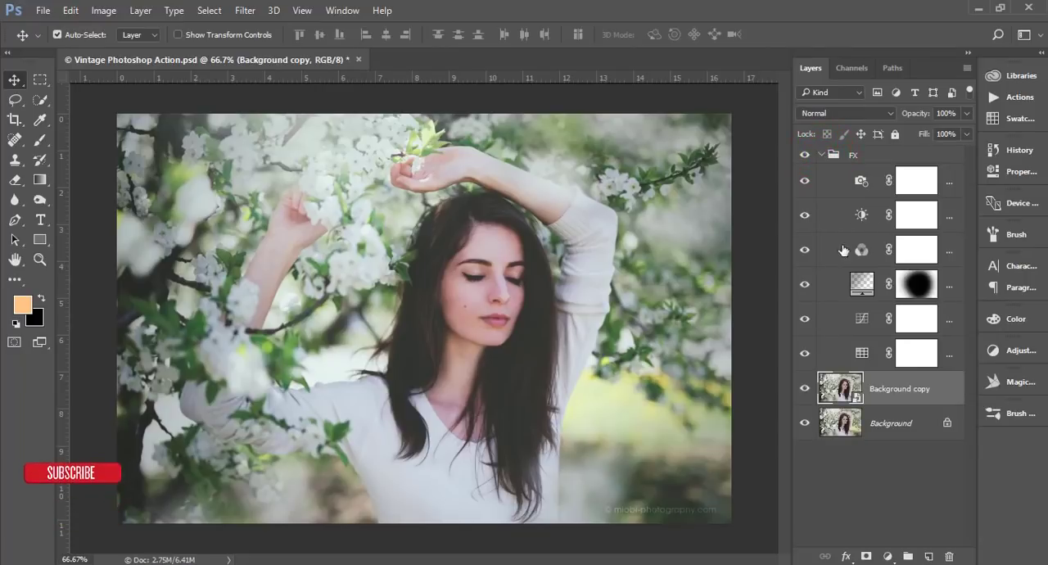
pyautogui.click(861, 352)
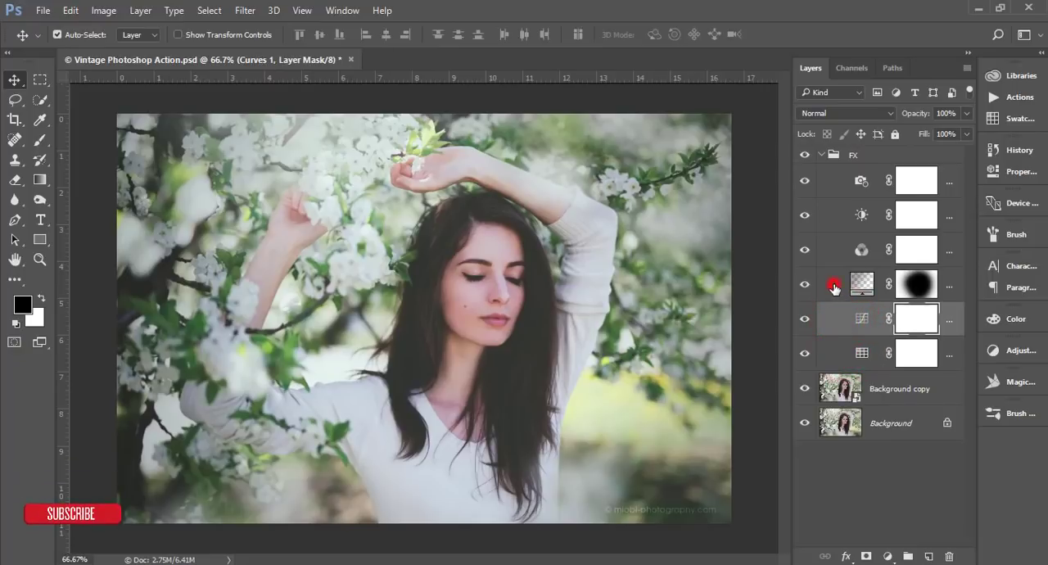
pyautogui.click(862, 249)
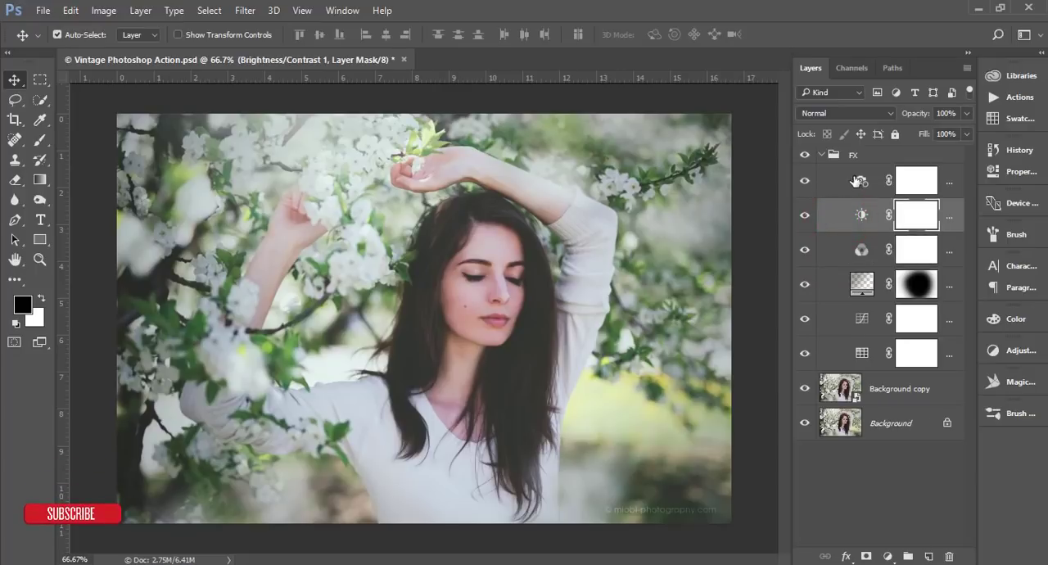
pyautogui.click(833, 154)
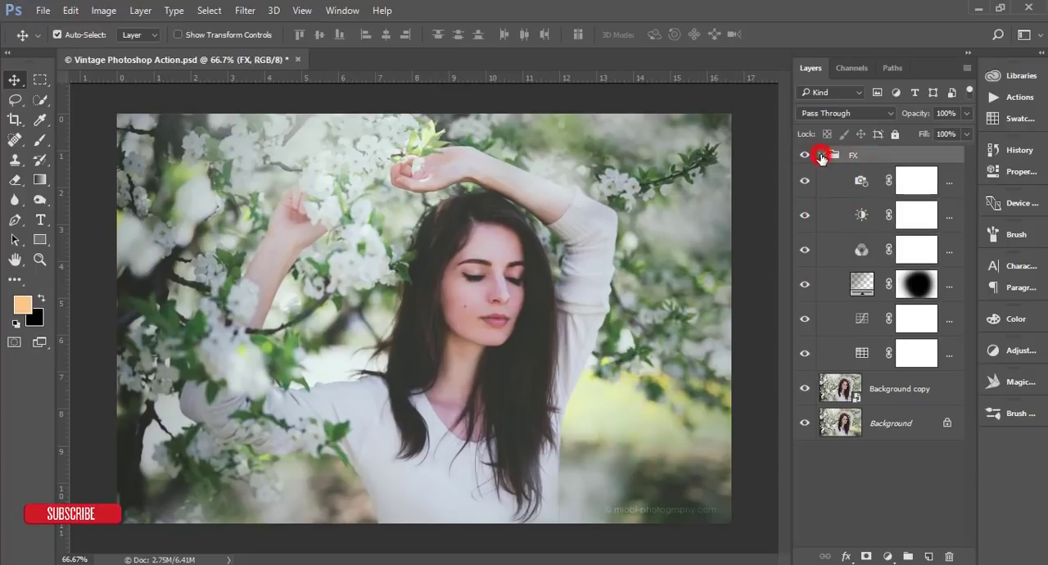
pyautogui.click(820, 155)
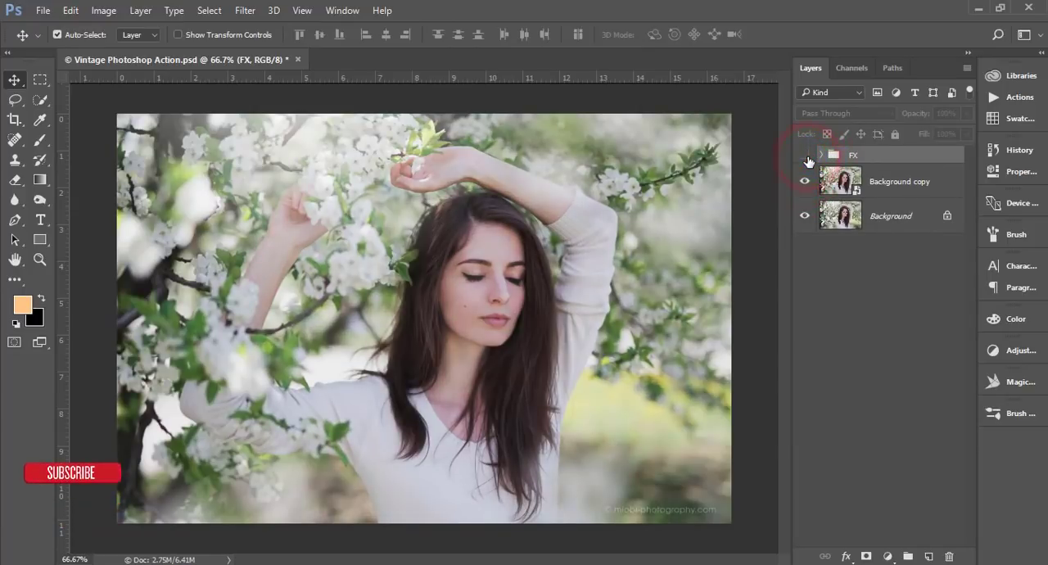
pyautogui.click(805, 181)
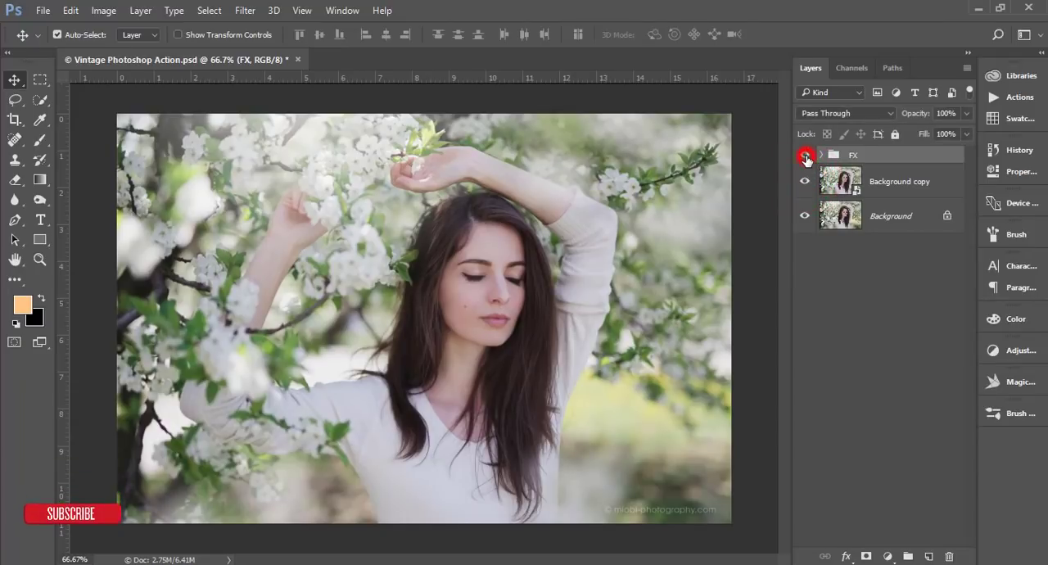
pyautogui.click(805, 156)
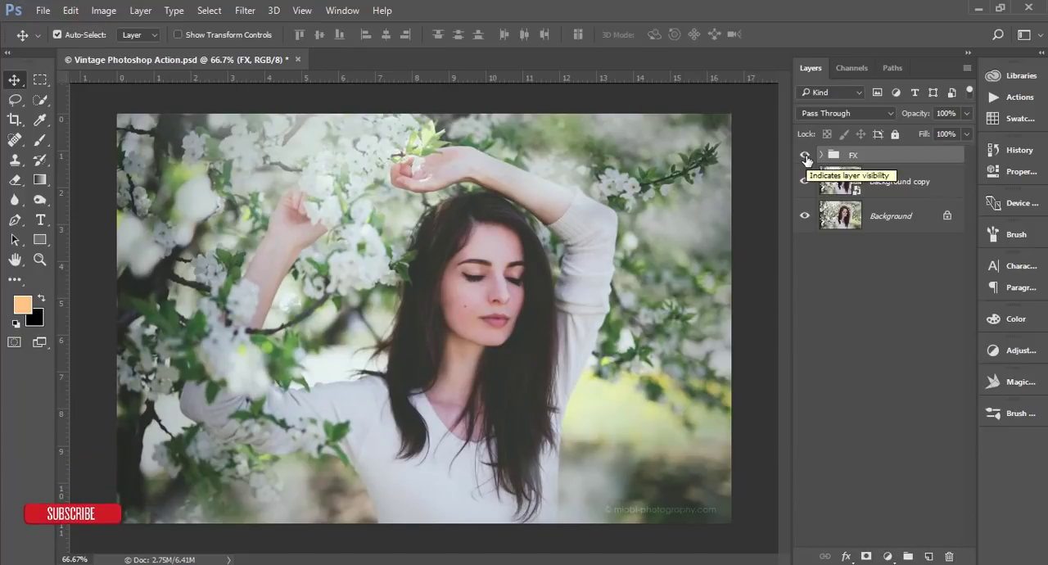
pyautogui.click(805, 157)
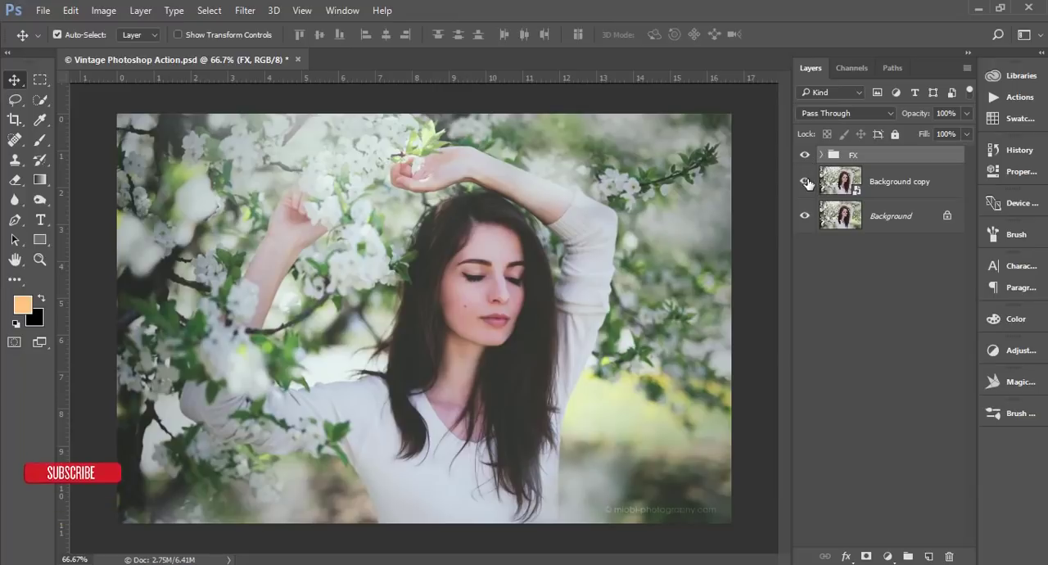
# - Open the smart object, place file (3).jpg embedded inside it, and save
pyautogui.click(899, 181)
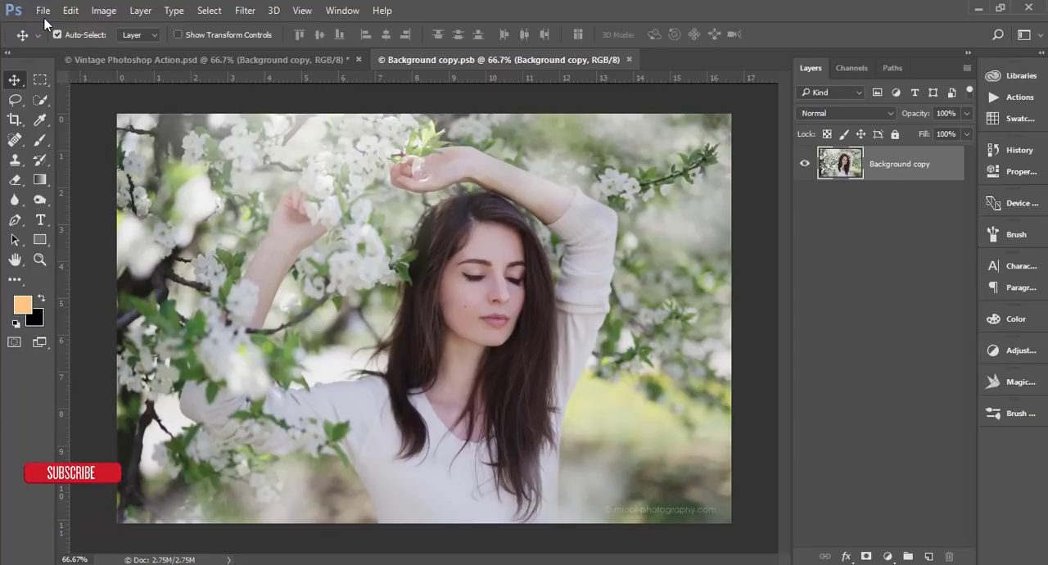
pyautogui.click(43, 10)
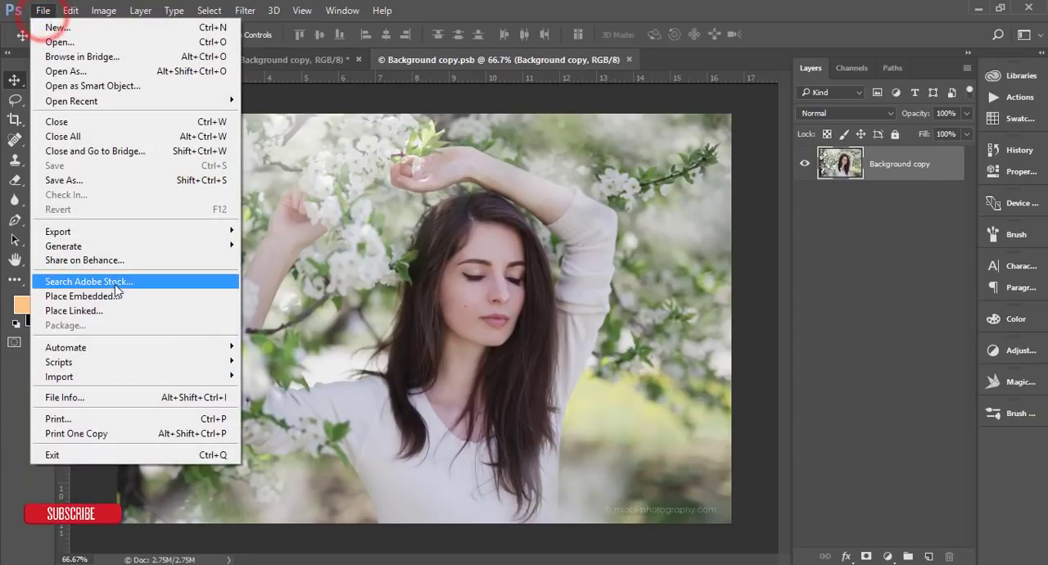
pyautogui.click(73, 296)
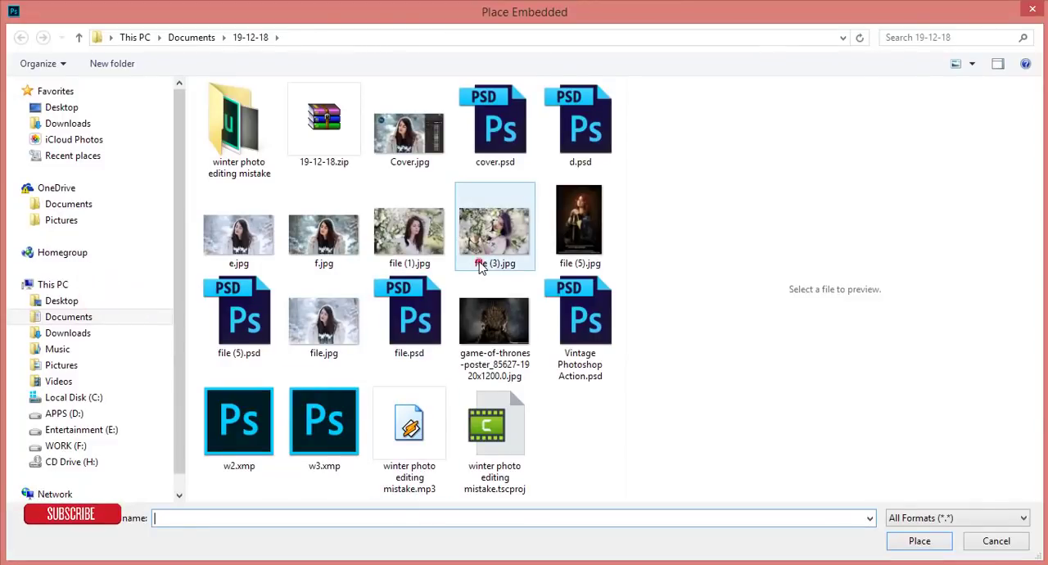
pyautogui.doubleClick(494, 227)
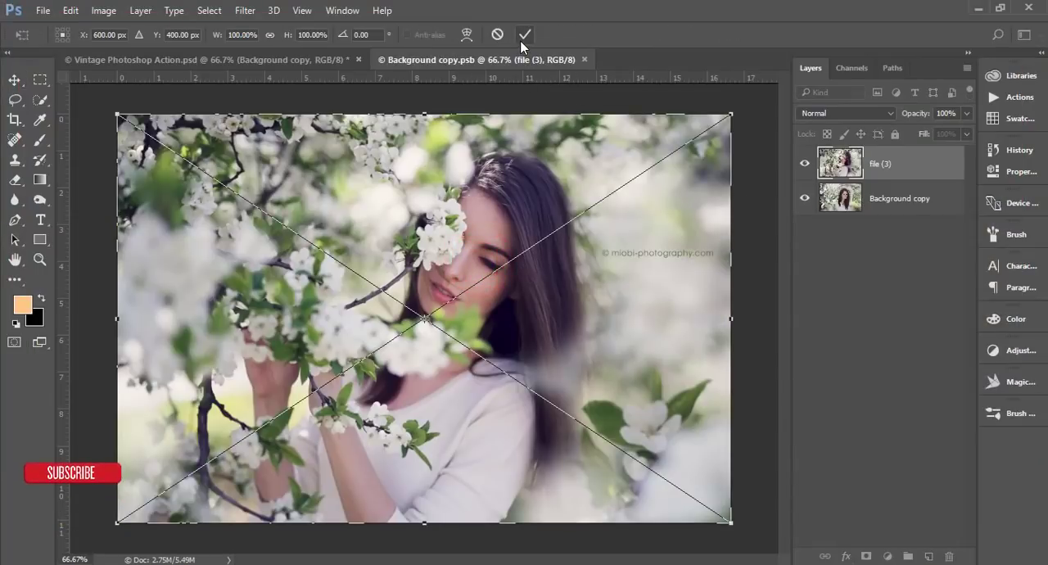
pyautogui.click(524, 35)
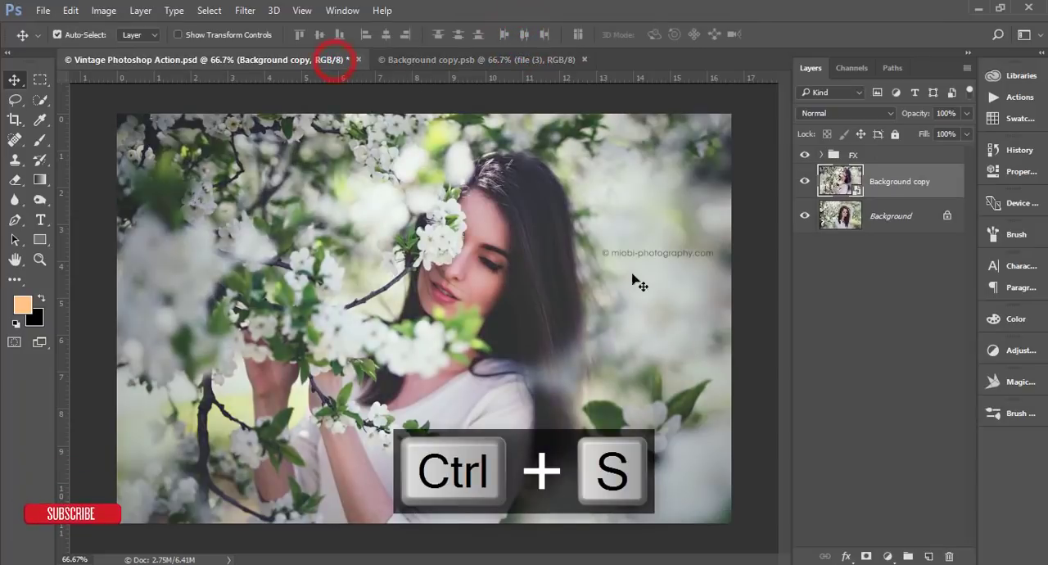
pyautogui.press('ctrl+s')
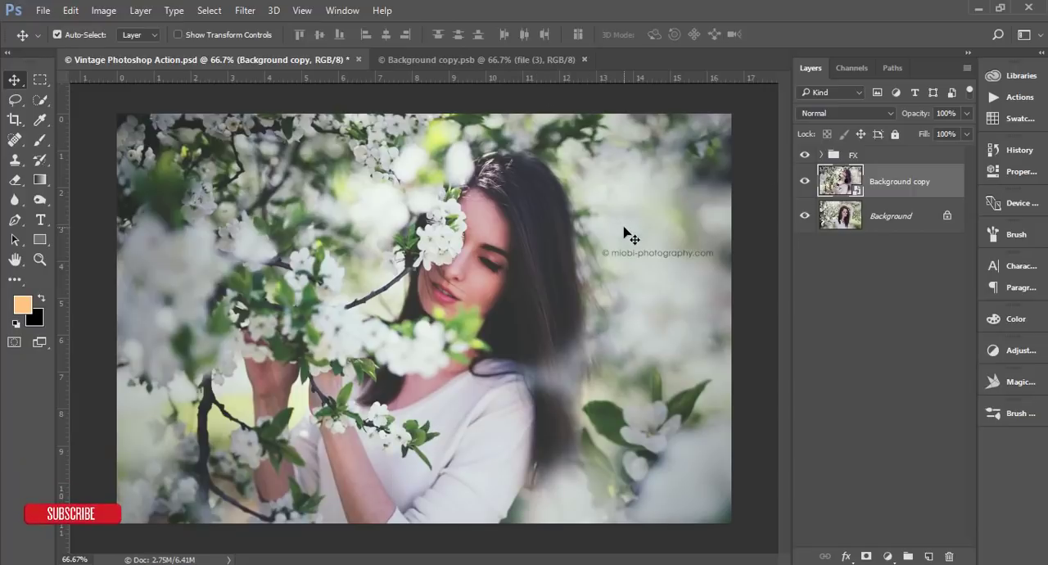
# - Place the file (1).jpg portrait back into the .psb document and save
pyautogui.click(428, 59)
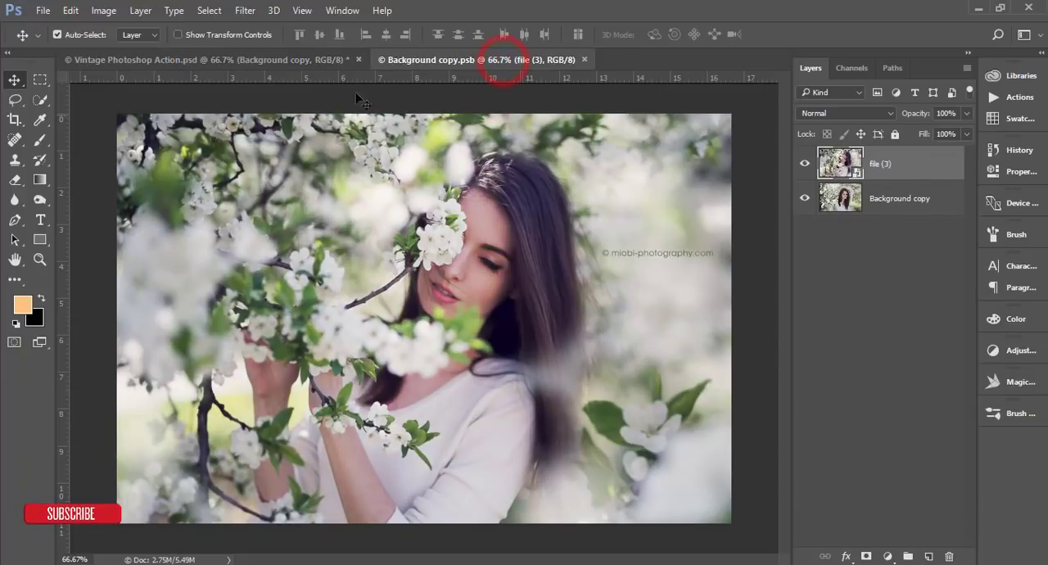
pyautogui.click(42, 9)
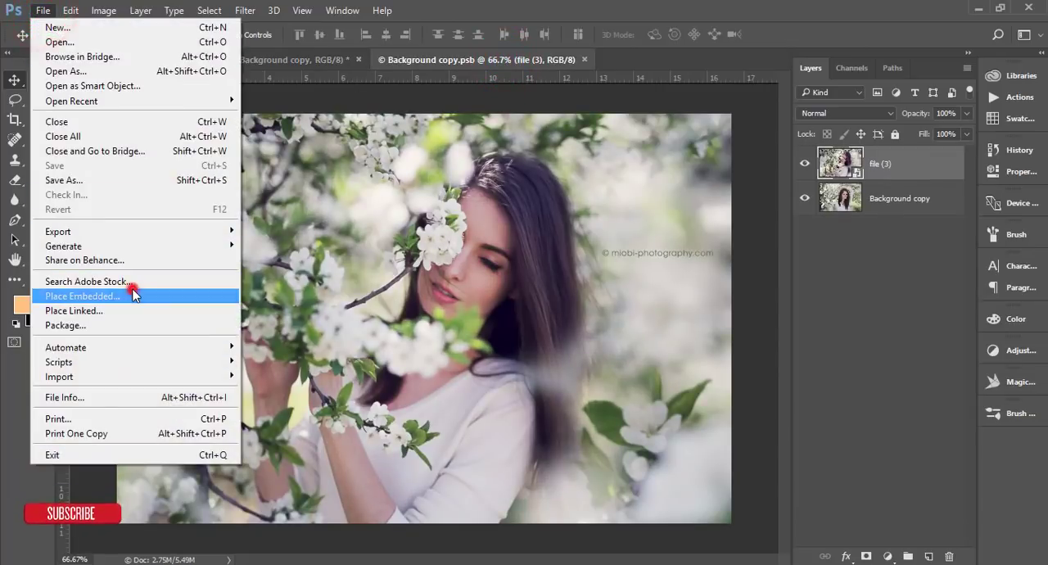
pyautogui.click(80, 296)
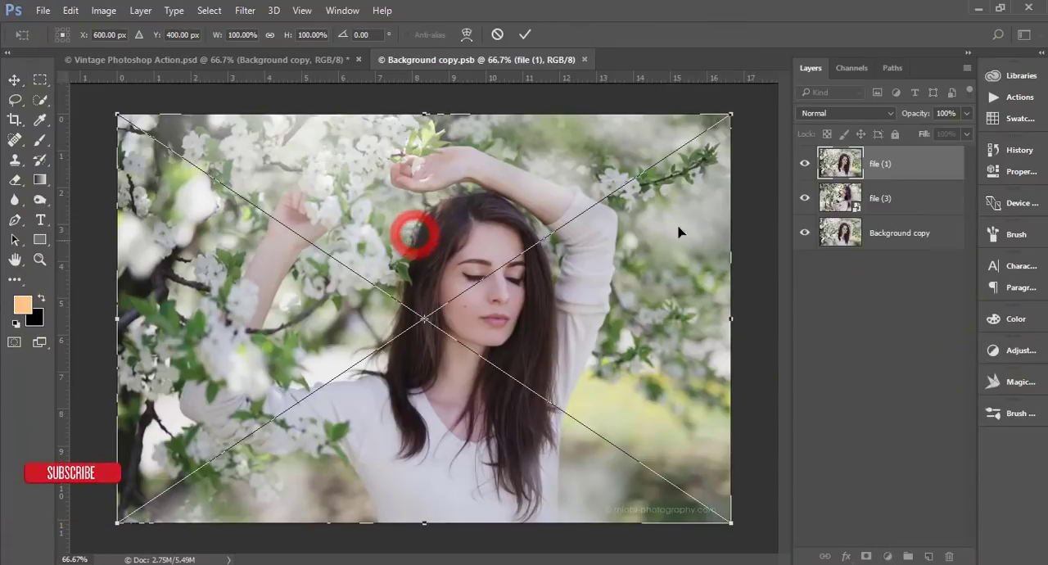
pyautogui.click(524, 34)
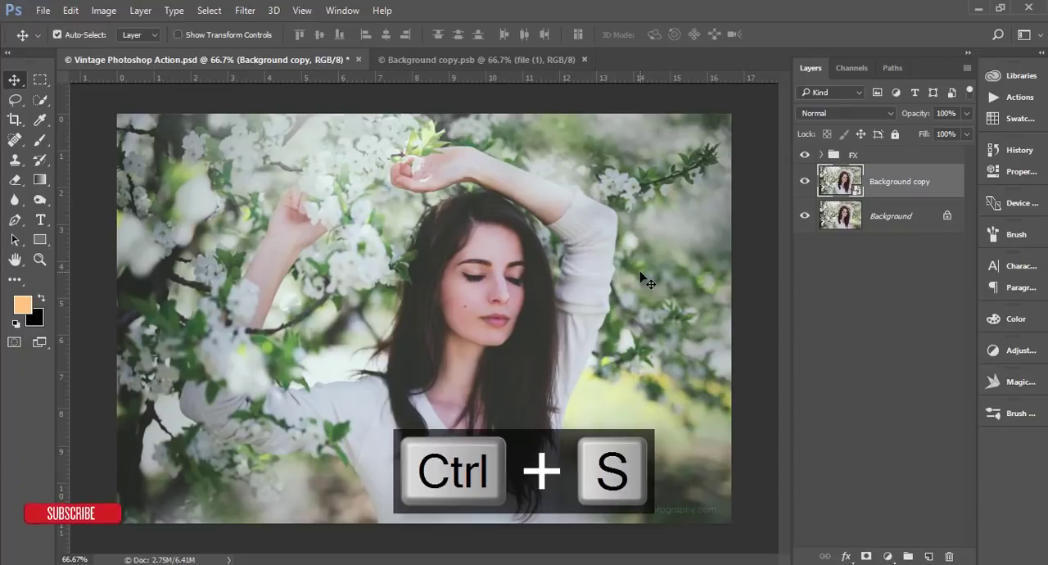
pyautogui.press('ctrl+s')
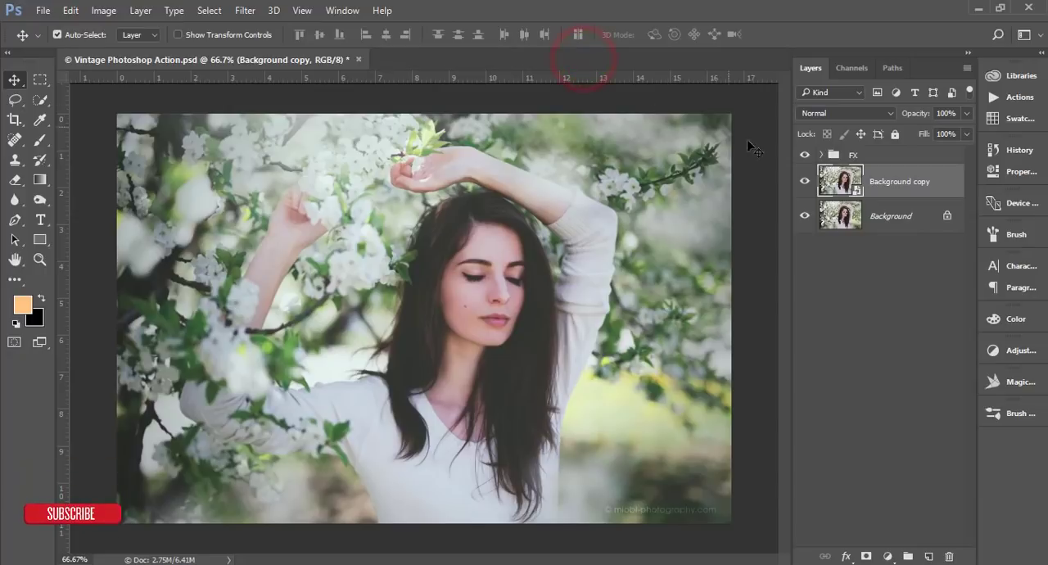
pyautogui.press('ctrl+s')
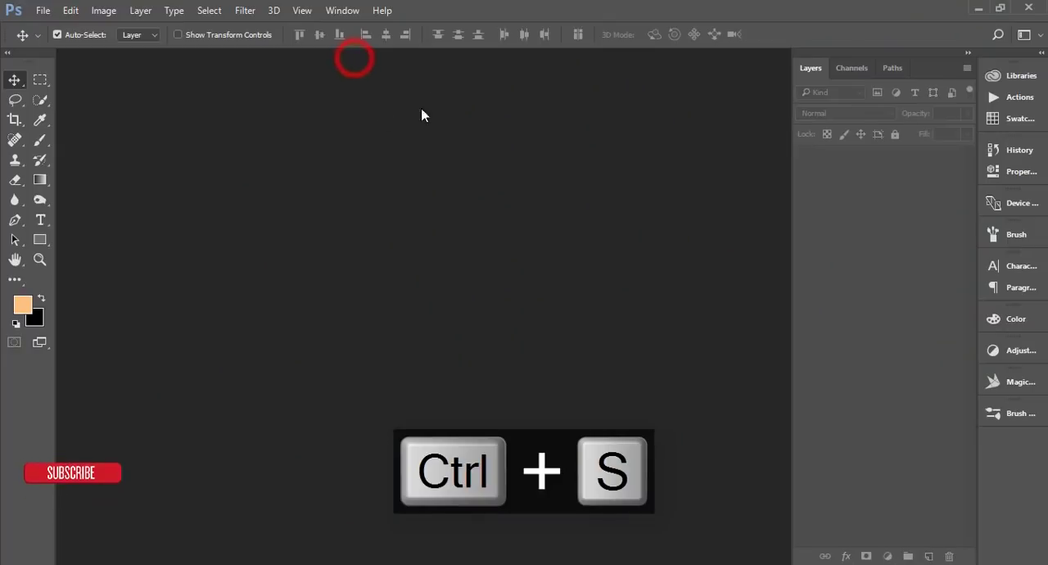
# - Open file (1).jpg, duplicate Background into Layer 1, and bring up Layer 1's context menu
pyautogui.click(43, 10)
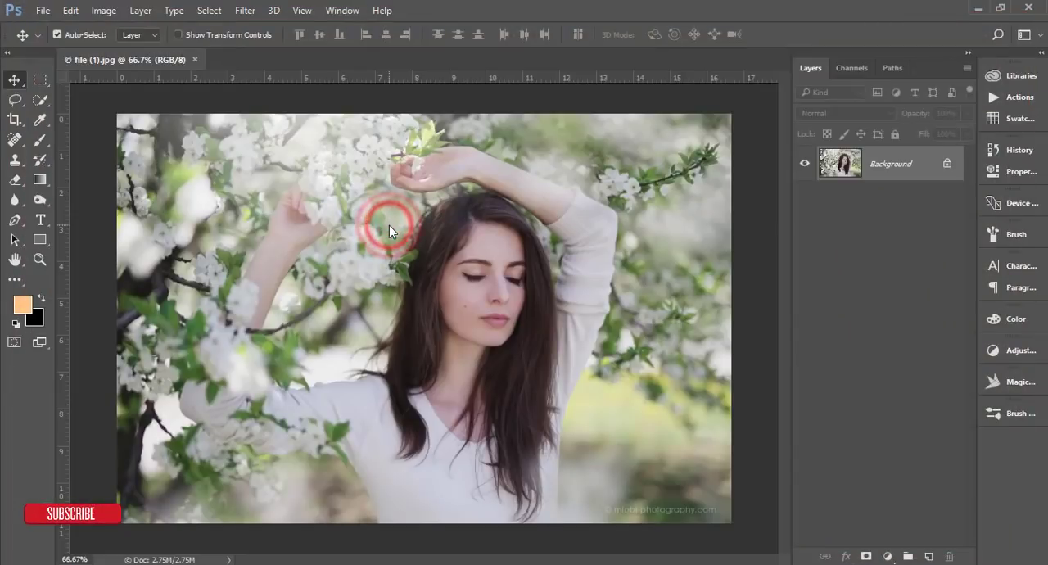
pyautogui.press('ctrl+j')
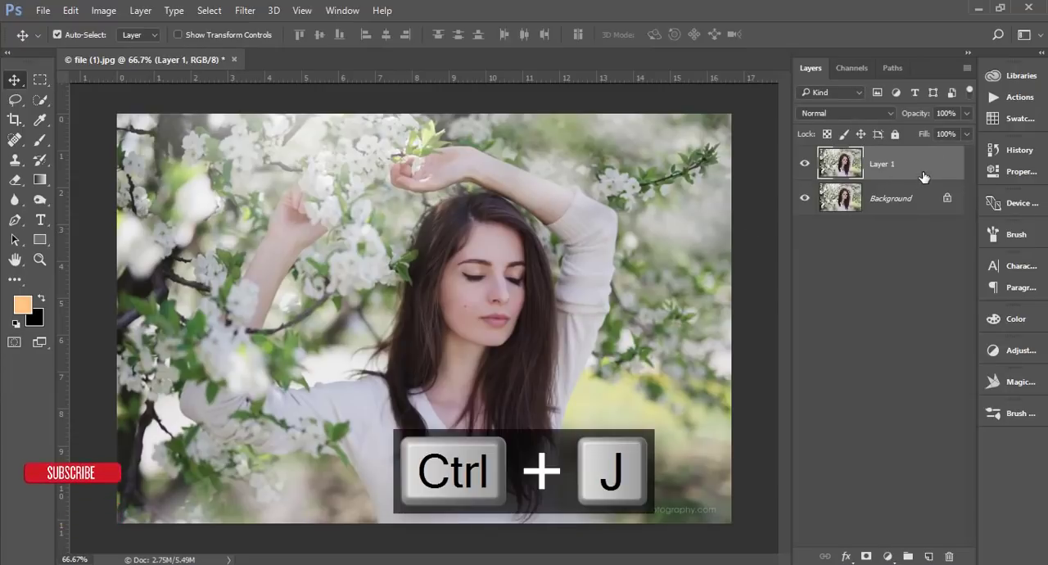
pyautogui.rightClick(882, 163)
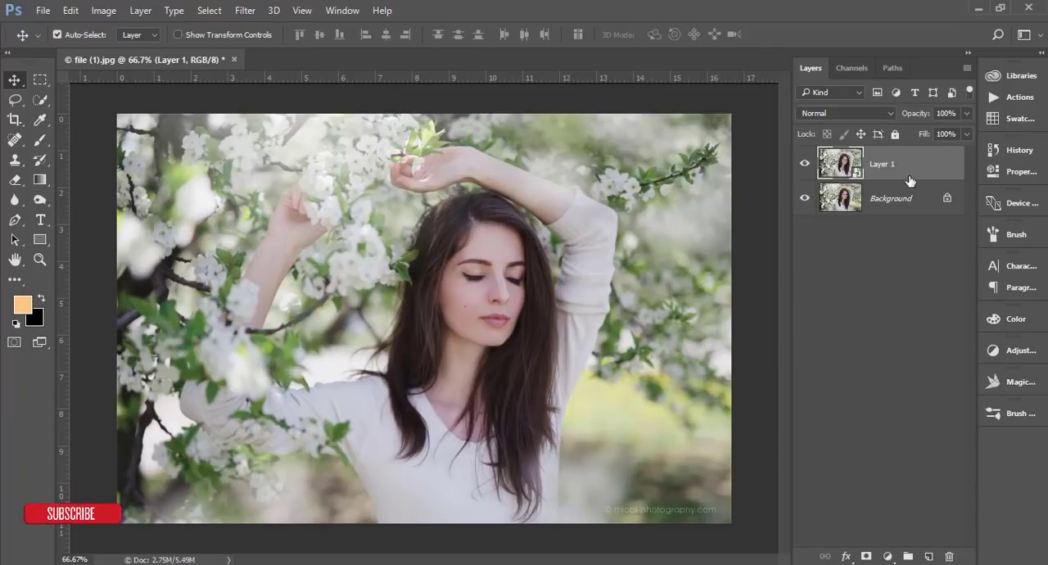
pyautogui.moveTo(910, 169)
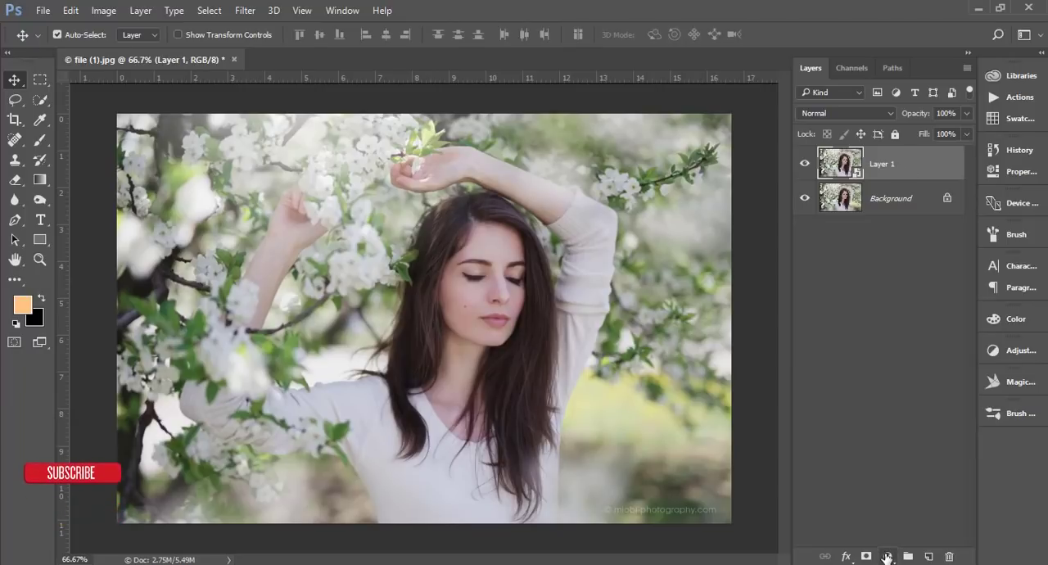
# - Add a Color Lookup layer using the Fuji ETERNA 250D Kodak 2395 3DLUT
pyautogui.click(888, 557)
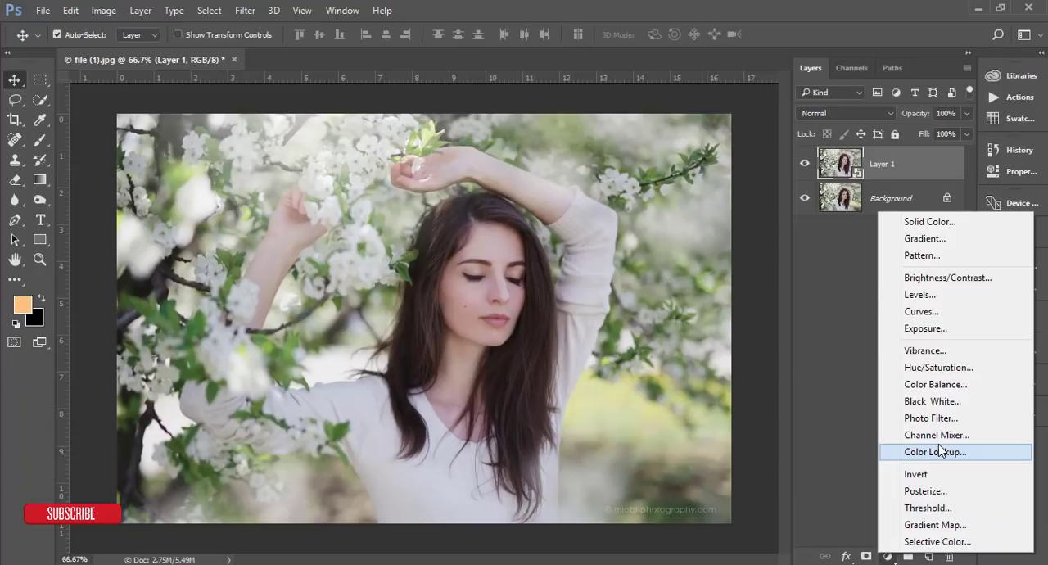
pyautogui.click(933, 451)
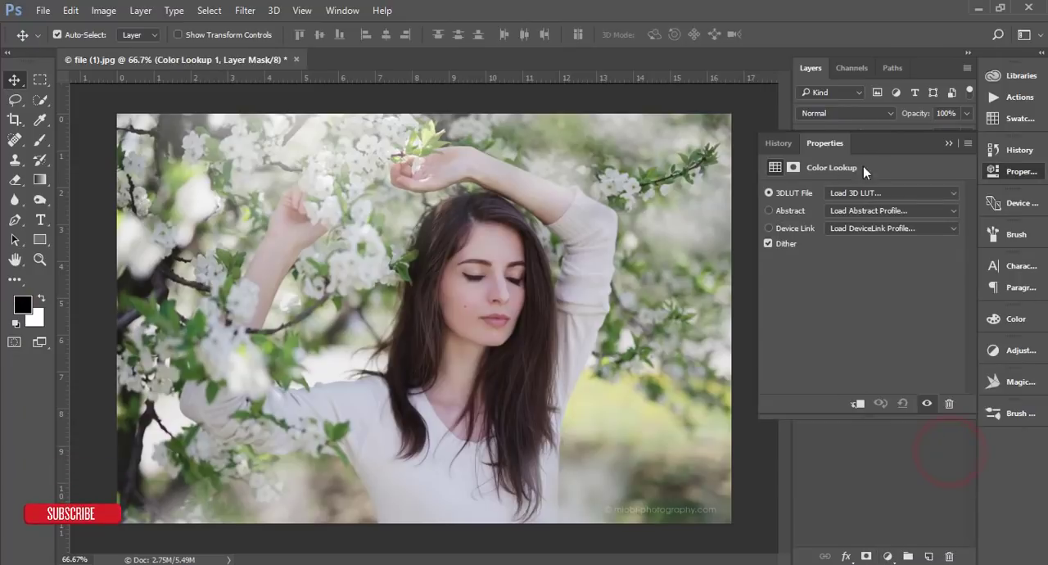
pyautogui.click(891, 193)
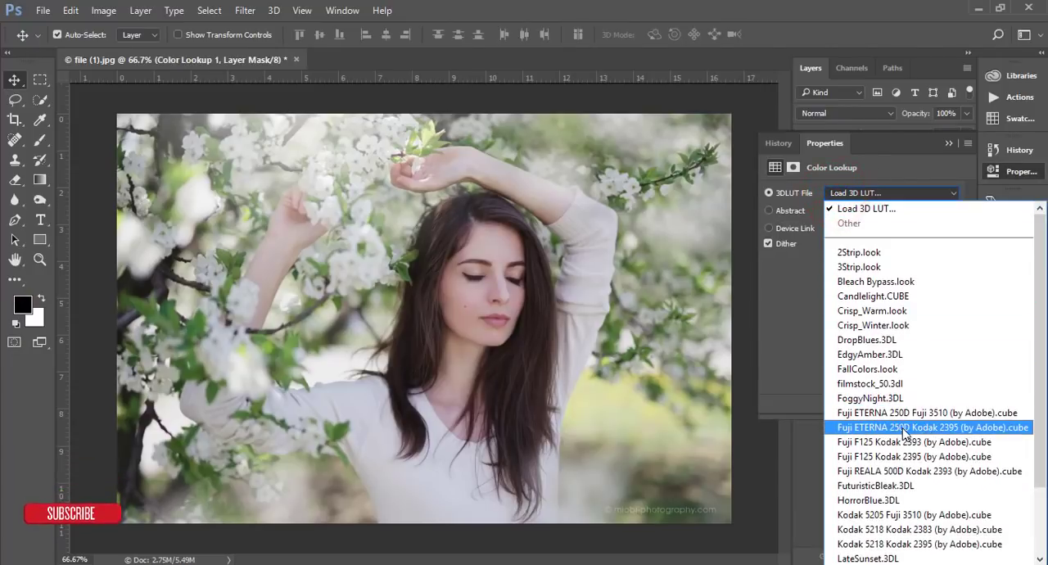
pyautogui.click(930, 426)
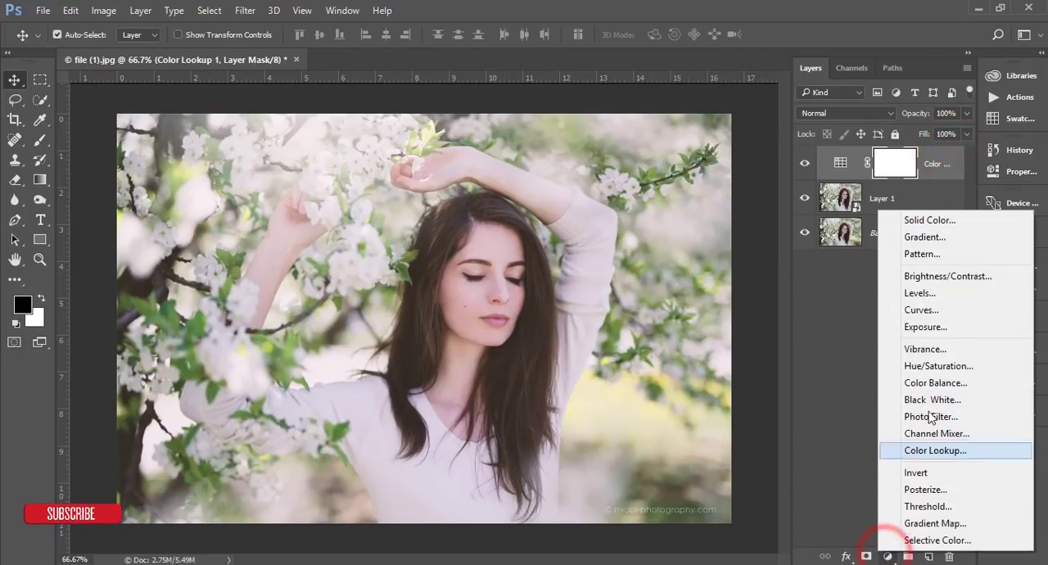
# - Add a Levels adjustment layer above the Color Lookup layer
pyautogui.click(920, 292)
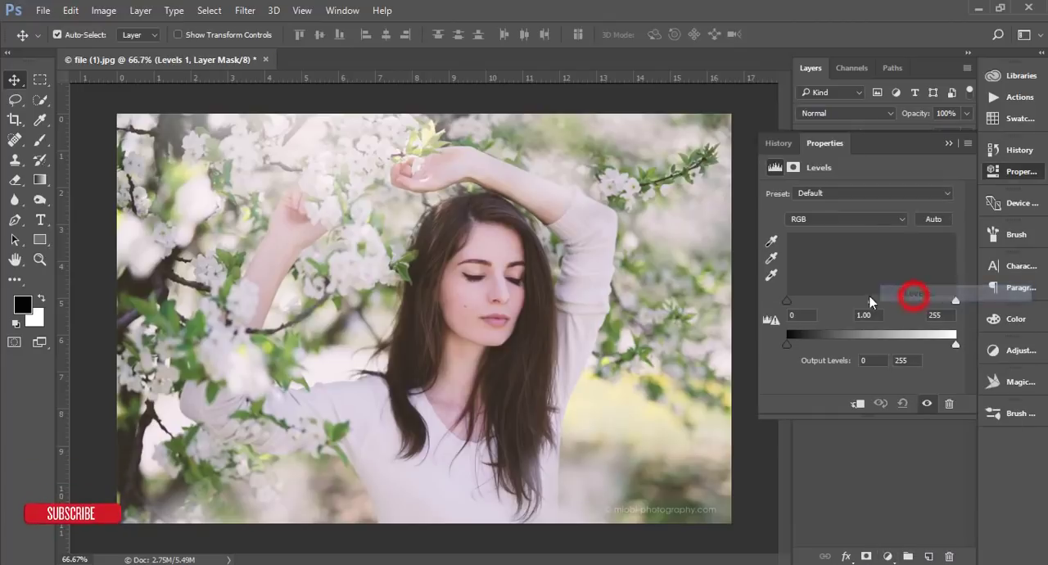
pyautogui.moveTo(787, 300); pyautogui.dragTo(793, 300)
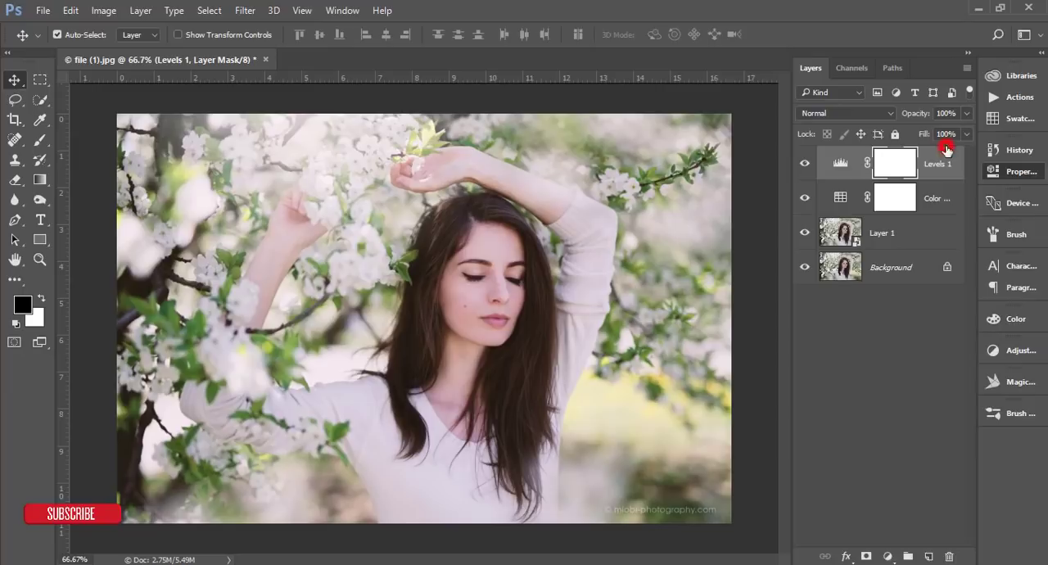
pyautogui.click(889, 556)
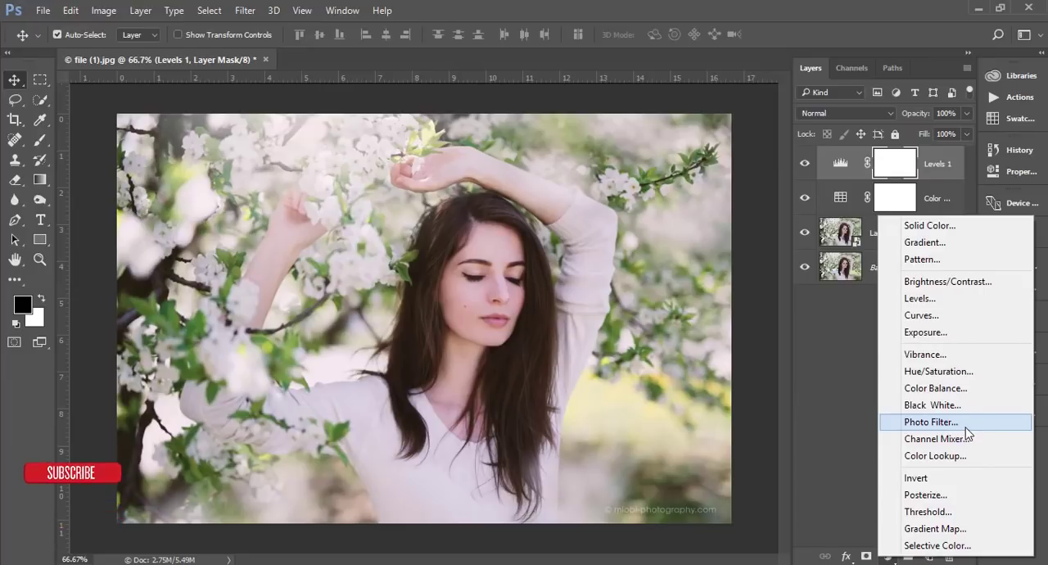
# - Add a Photo Filter adjustment tinted muted blue #28688d
pyautogui.click(931, 422)
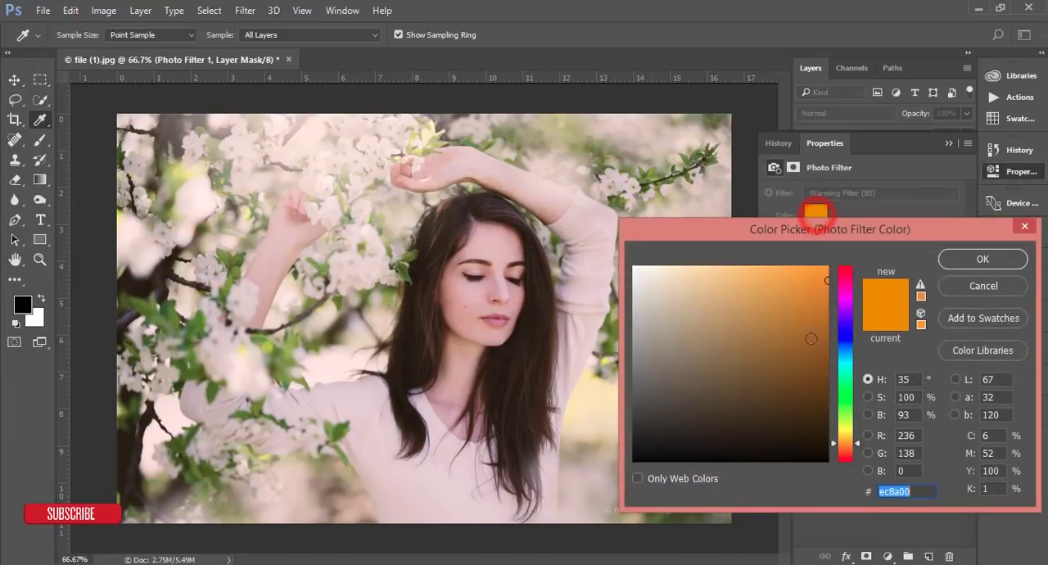
pyautogui.click(774, 353)
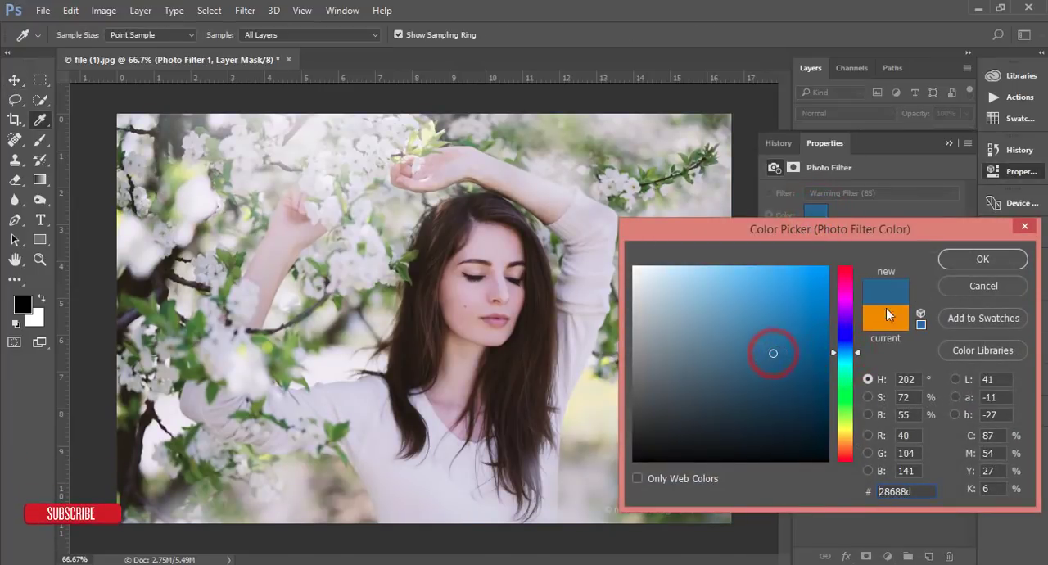
pyautogui.click(982, 259)
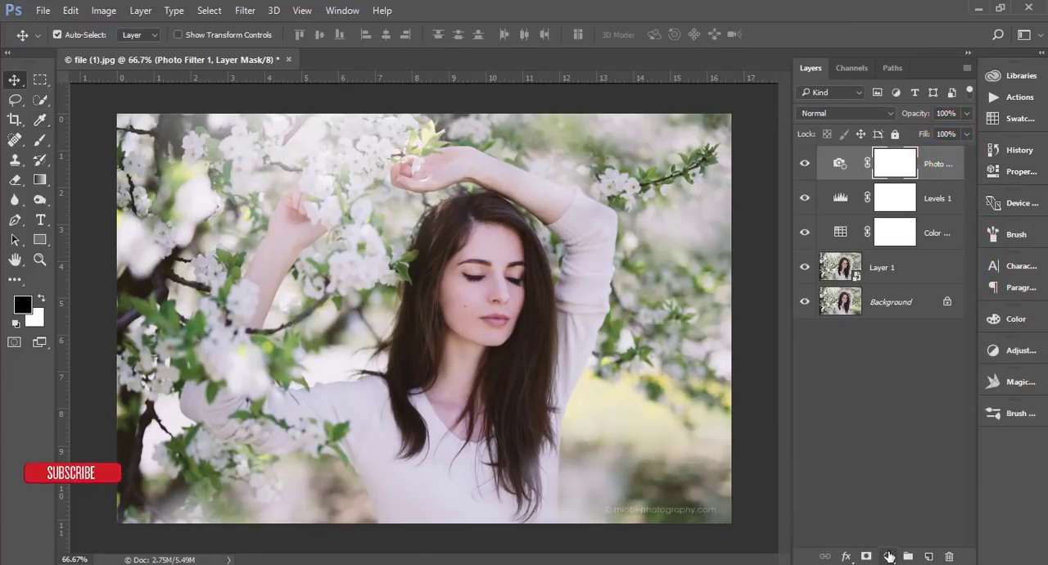
# - Add a Brightness/Contrast adjustment layer on top of the stack
pyautogui.click(890, 556)
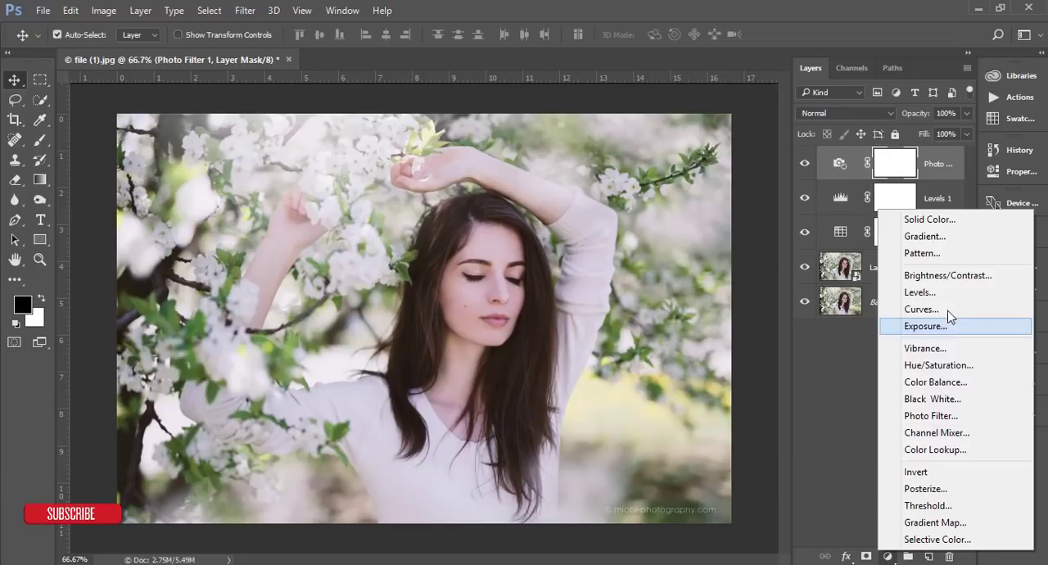
pyautogui.moveTo(948, 275)
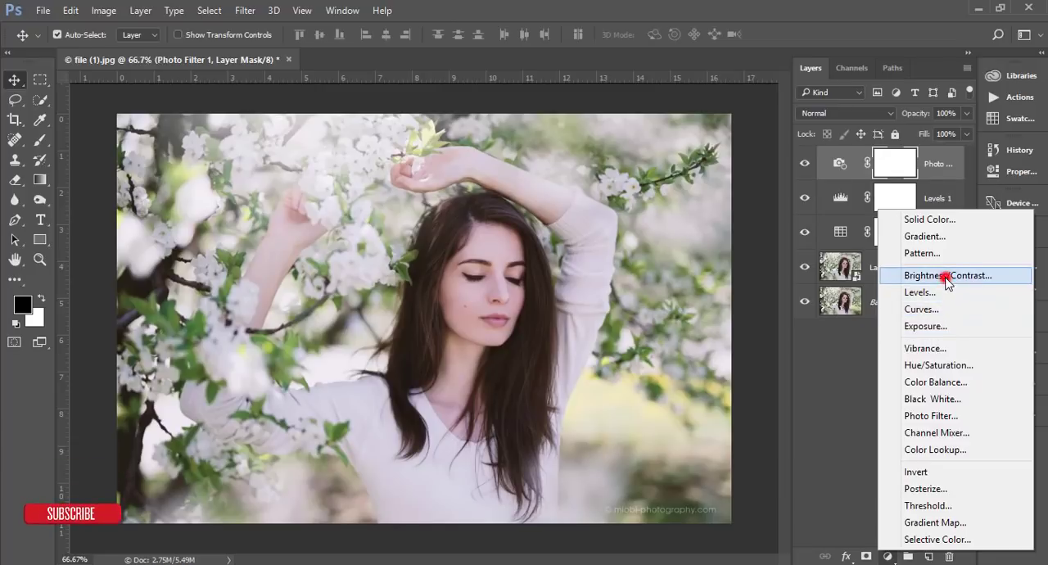
pyautogui.click(947, 276)
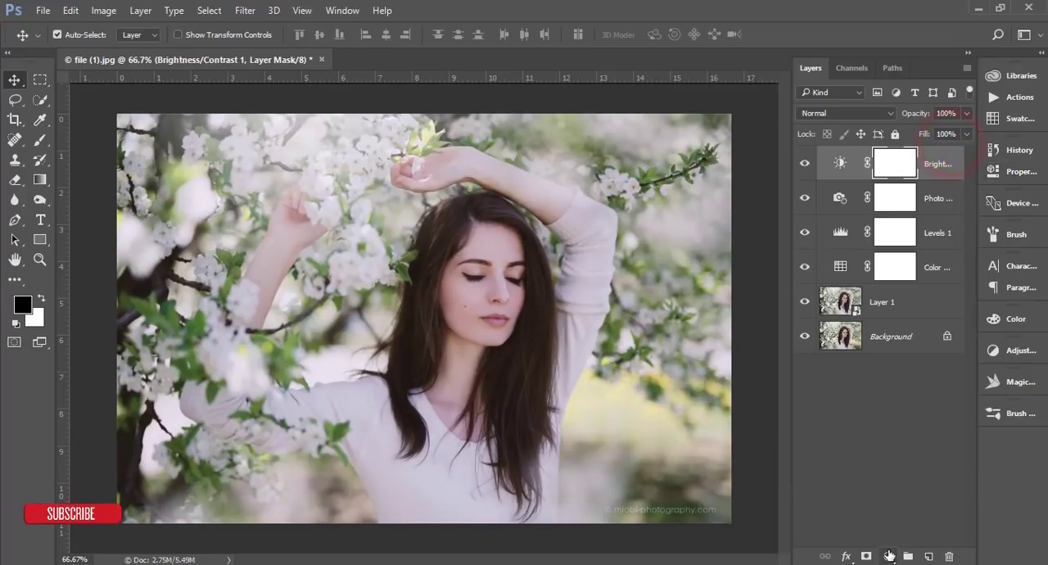
pyautogui.click(887, 557)
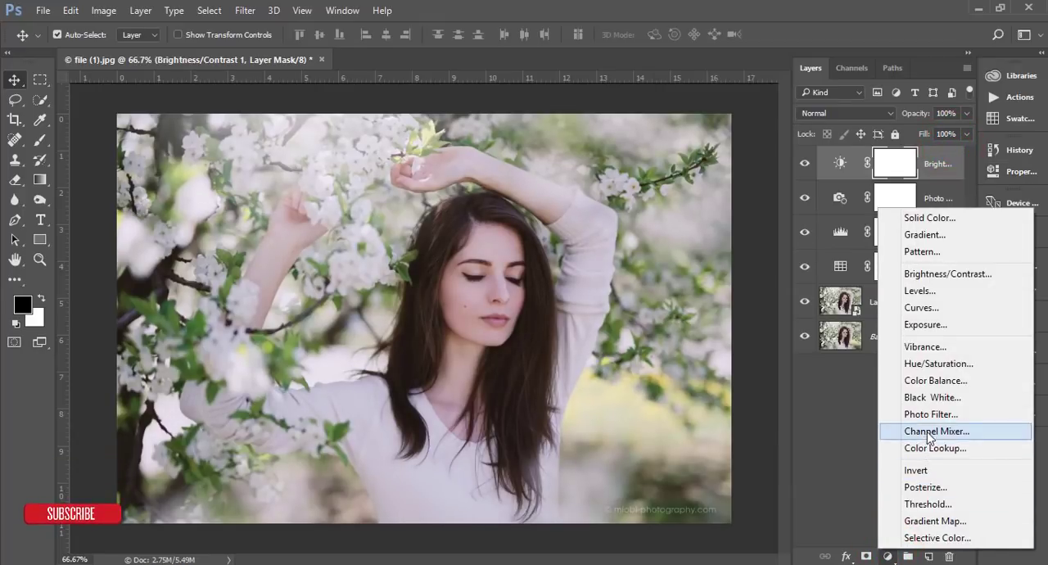
pyautogui.moveTo(939, 363)
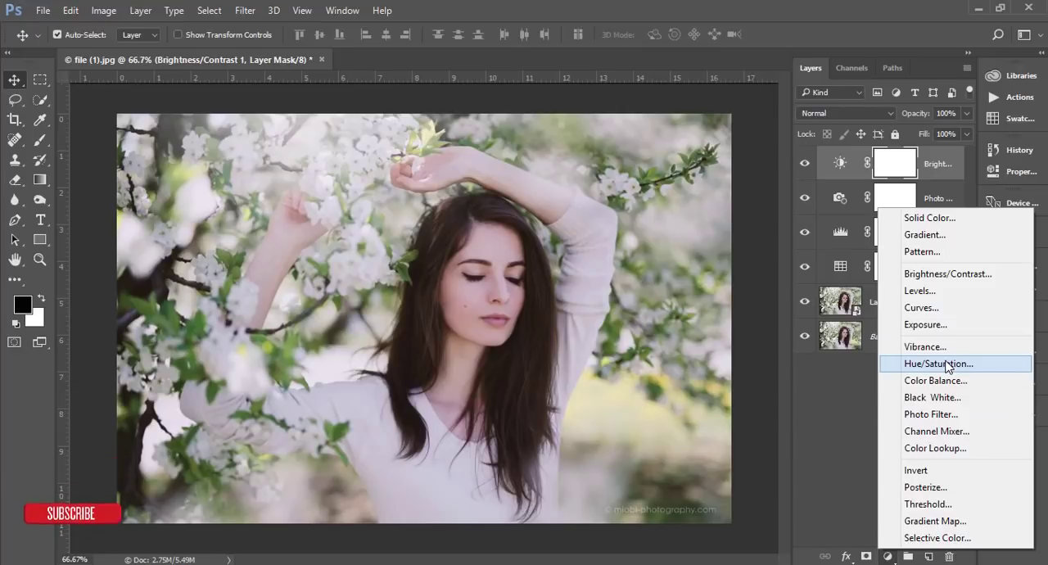
pyautogui.moveTo(948, 398)
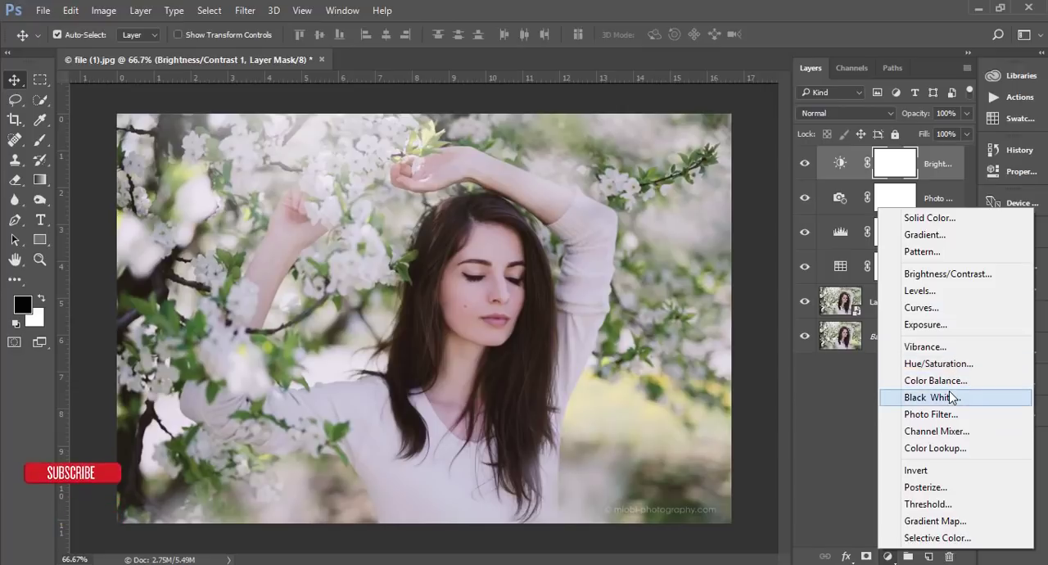
pyautogui.moveTo(929, 413)
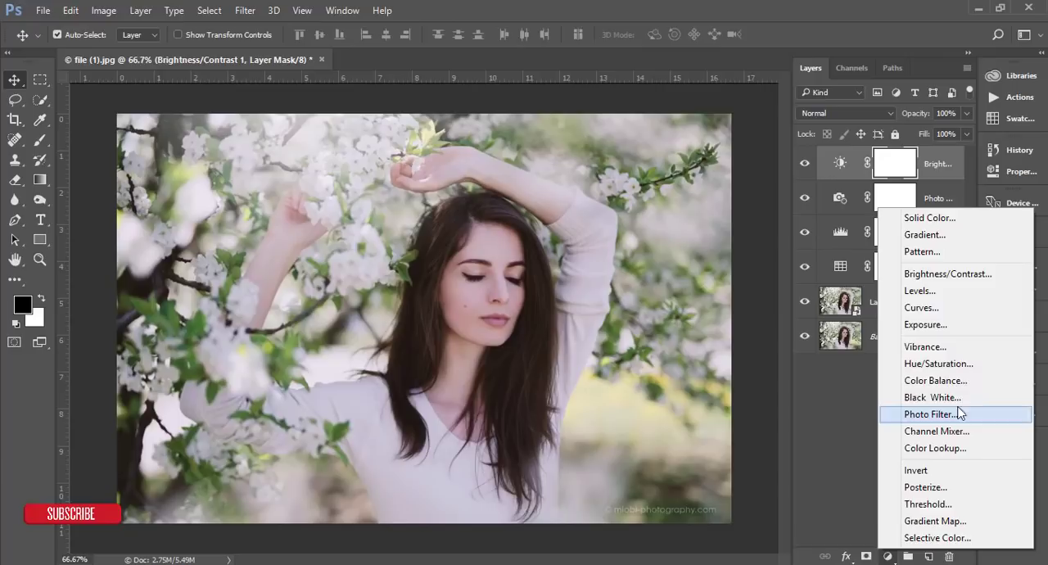
# - Add a Hue/Saturation layer with Hue +14 and Saturation +8
pyautogui.click(939, 363)
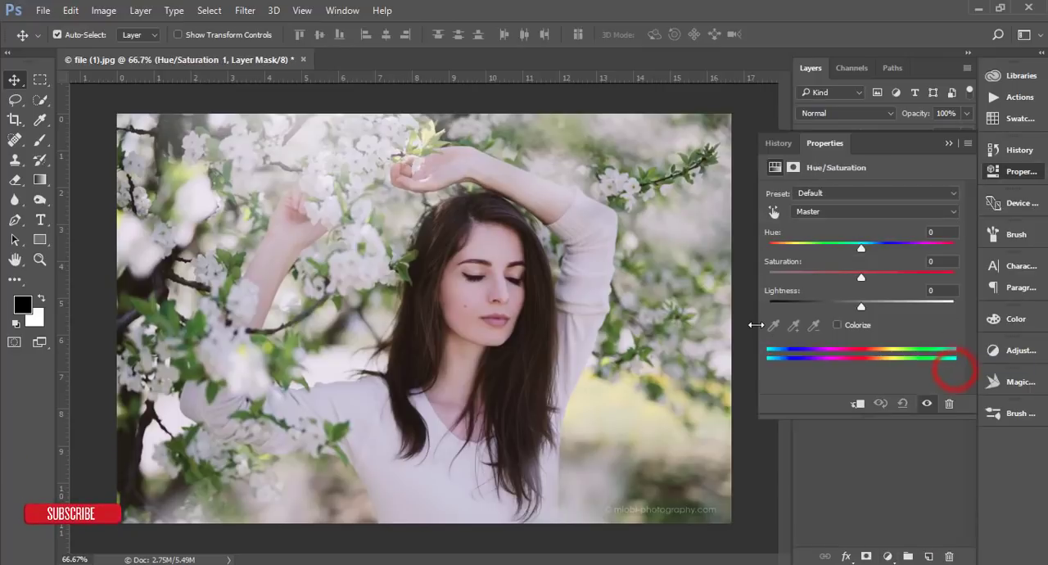
pyautogui.moveTo(860, 248); pyautogui.dragTo(873, 248)
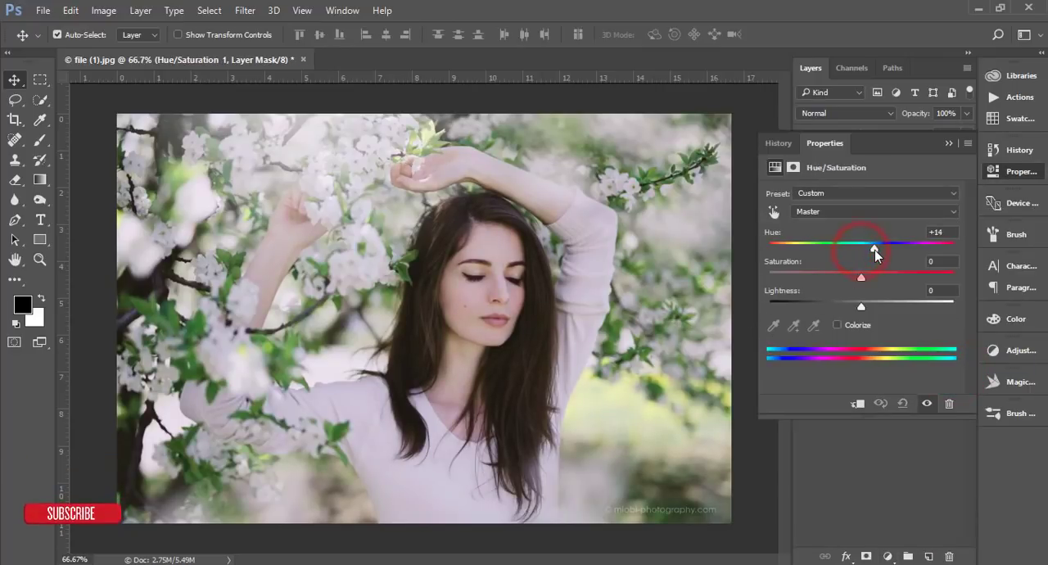
pyautogui.moveTo(862, 277); pyautogui.dragTo(869, 277)
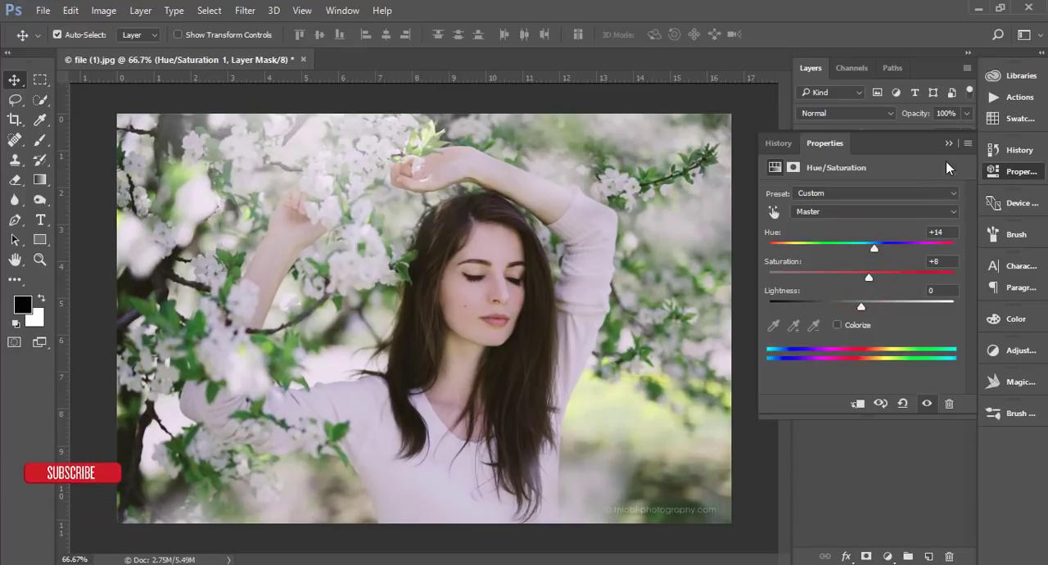
pyautogui.click(810, 68)
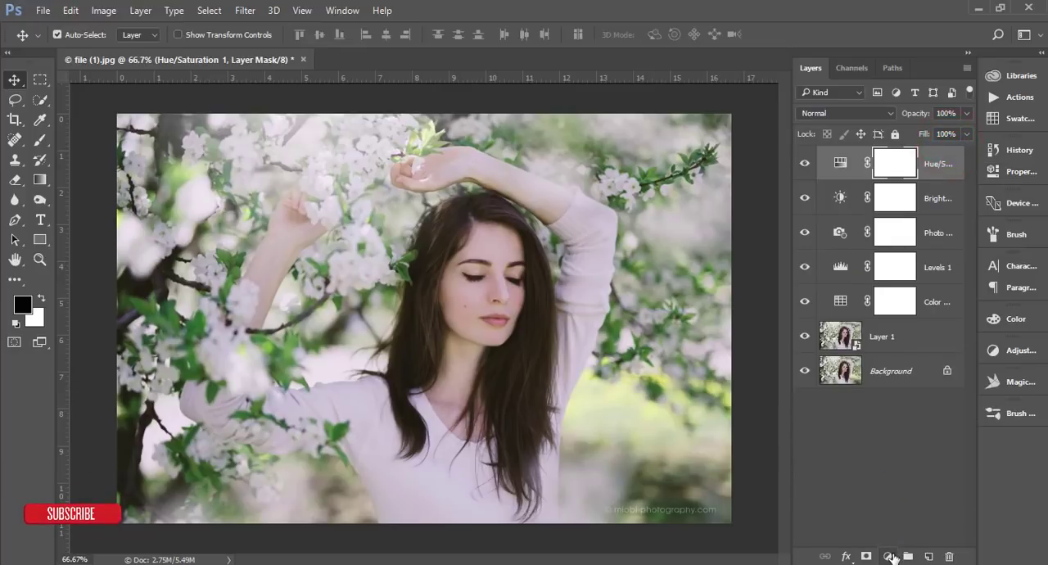
# - Add a Curves layer and reshape its Green channel curve
pyautogui.click(889, 556)
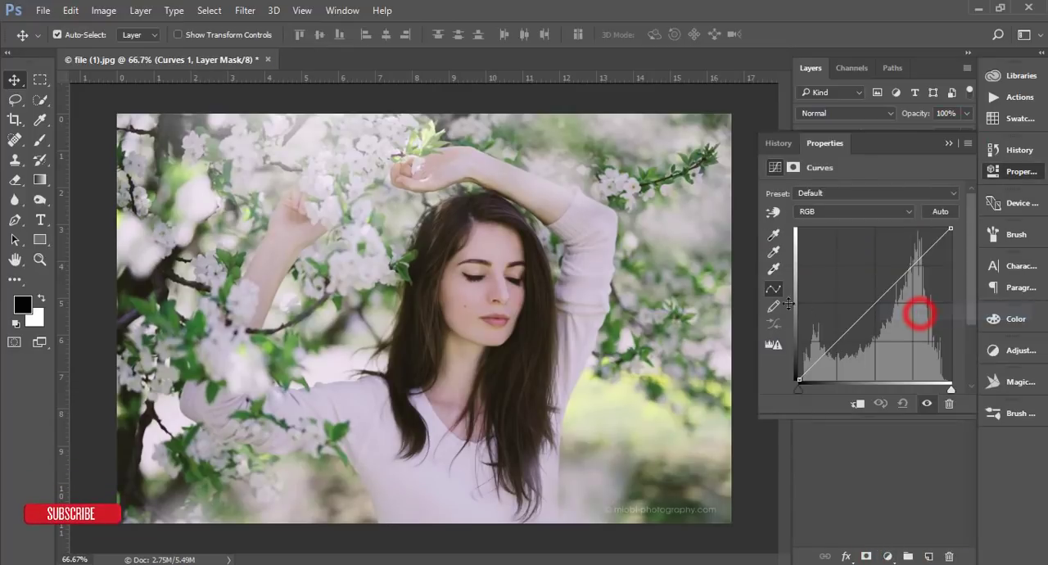
pyautogui.click(854, 211)
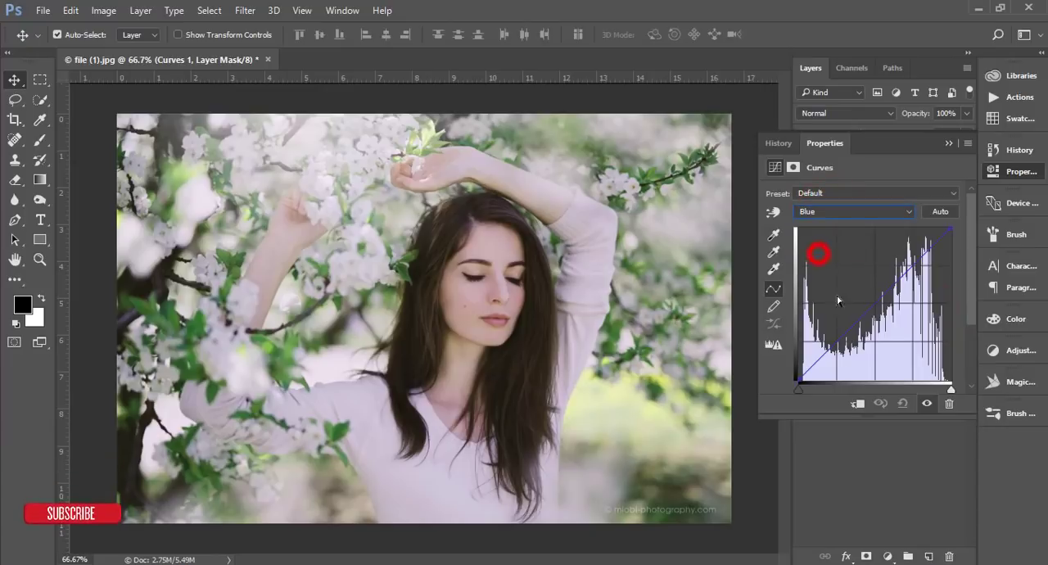
pyautogui.click(856, 211)
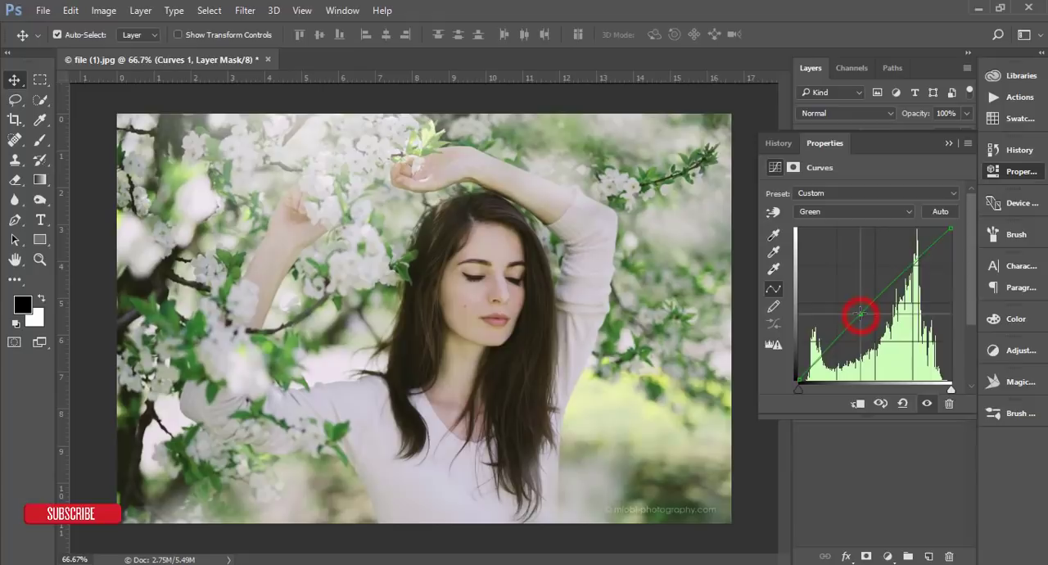
pyautogui.moveTo(859, 316); pyautogui.dragTo(867, 318)
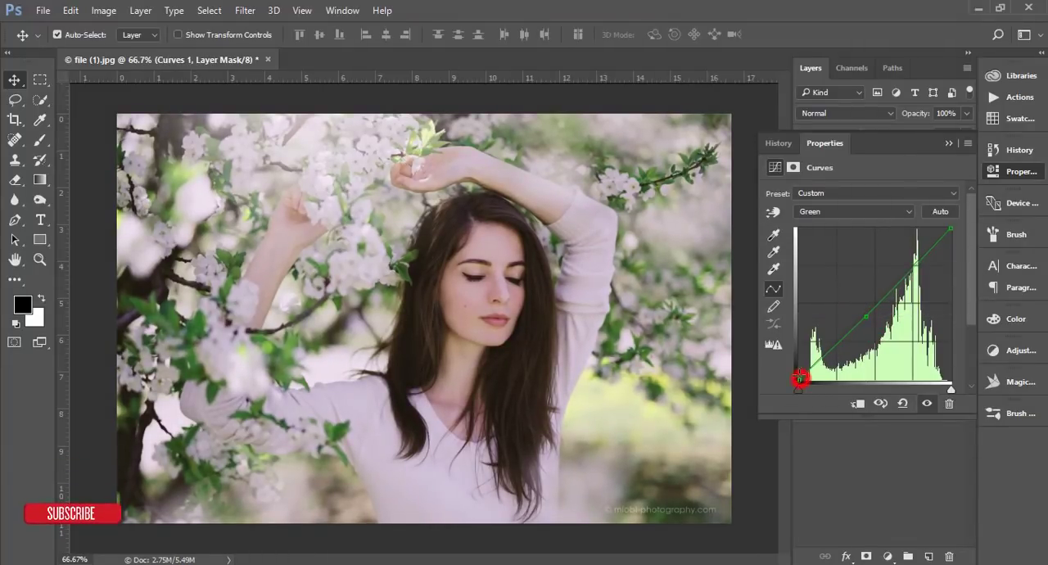
pyautogui.click(855, 211)
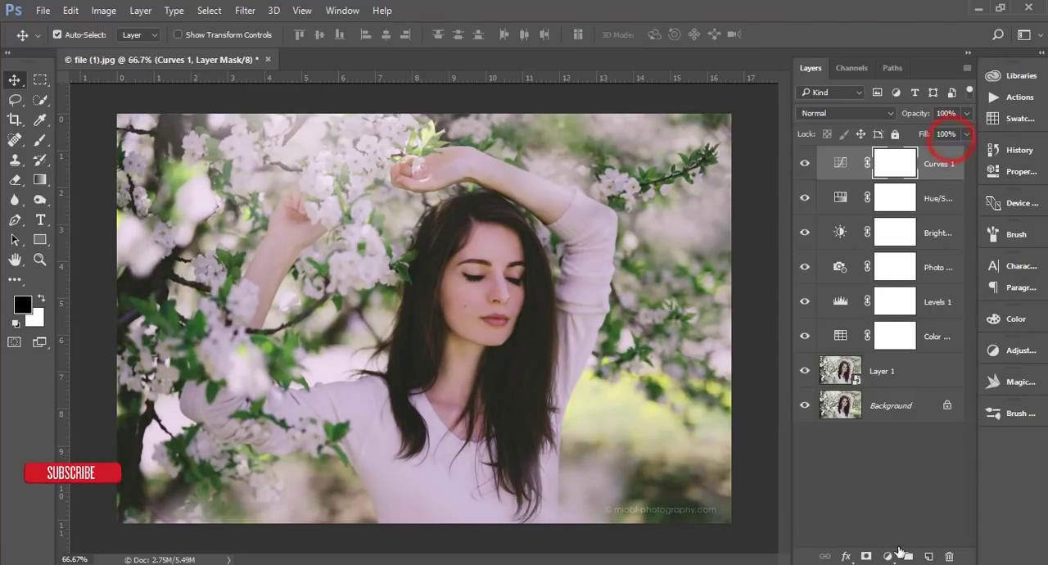
# - Add a Gradient Map layer using the purple-to-orange preset gradient
pyautogui.click(888, 557)
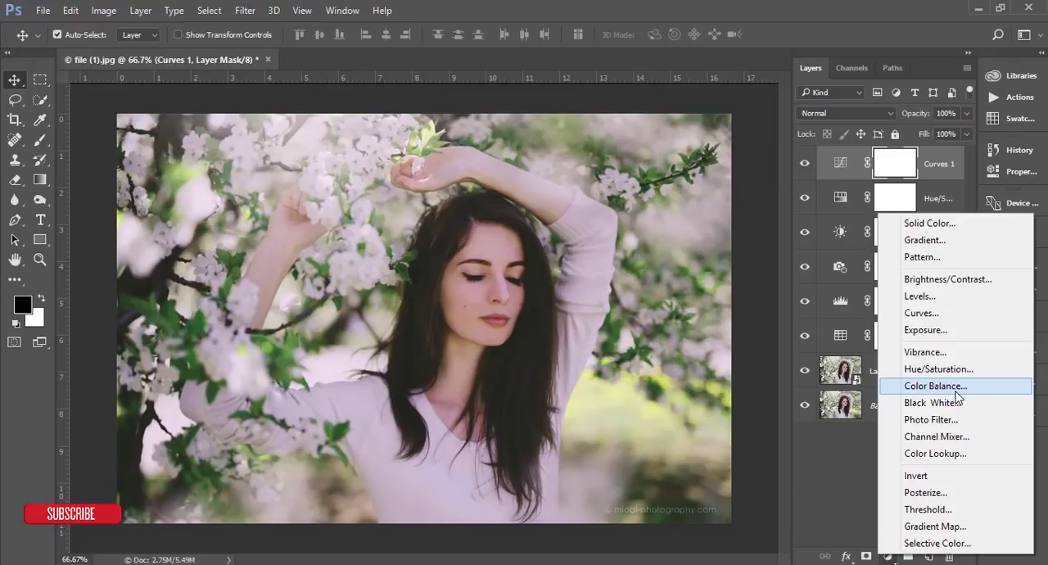
pyautogui.click(935, 525)
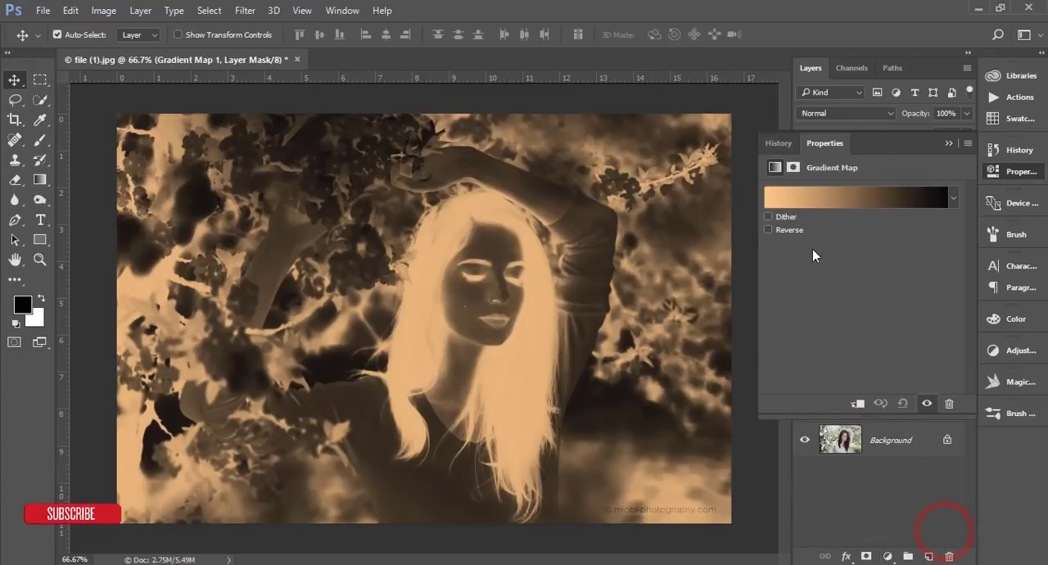
pyautogui.click(858, 198)
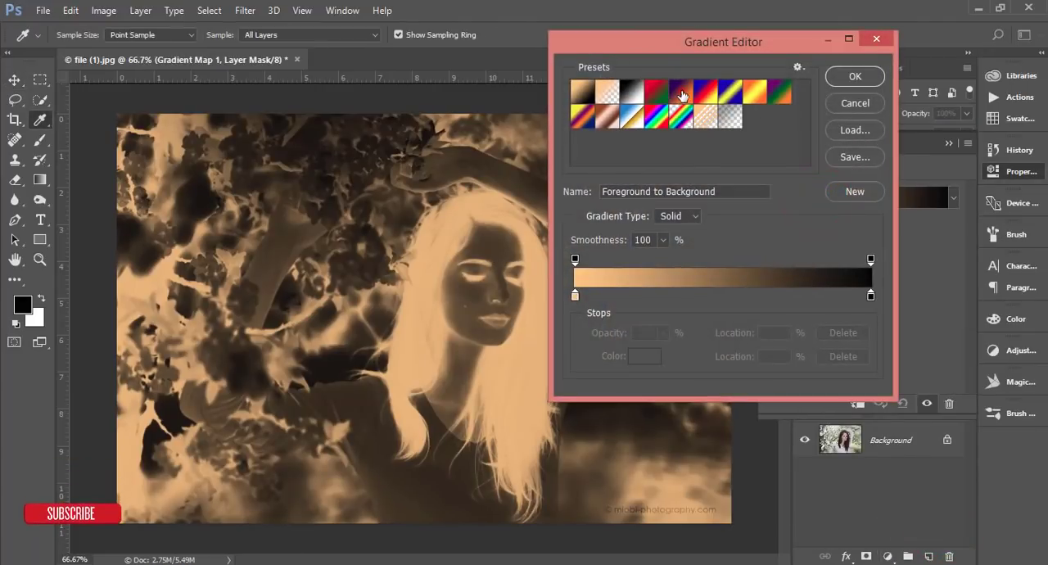
pyautogui.click(854, 76)
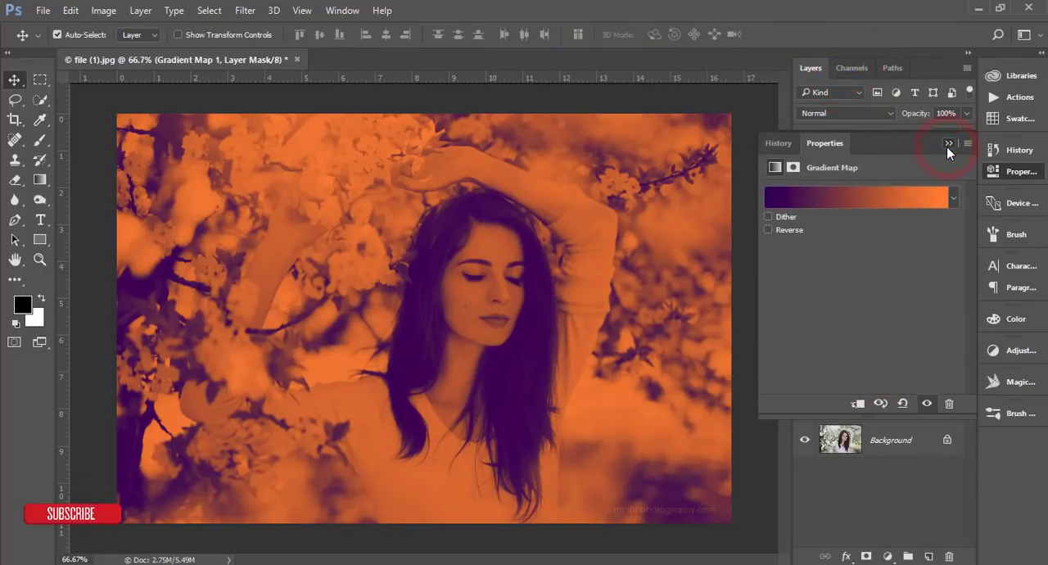
# - Set the gradient map's blend mode to Screen and opacity to 79%
pyautogui.click(848, 113)
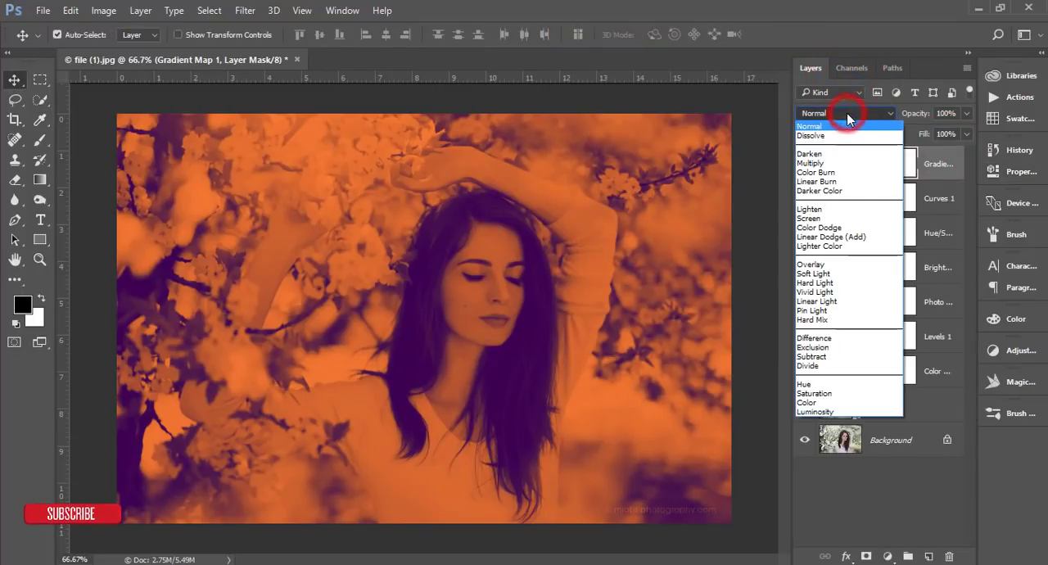
pyautogui.click(813, 273)
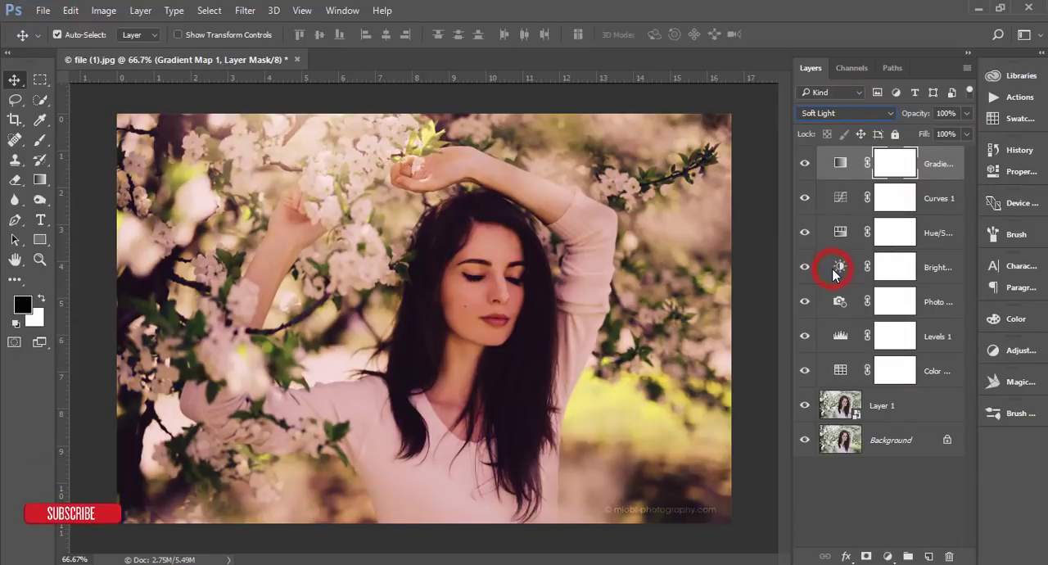
pyautogui.click(844, 113)
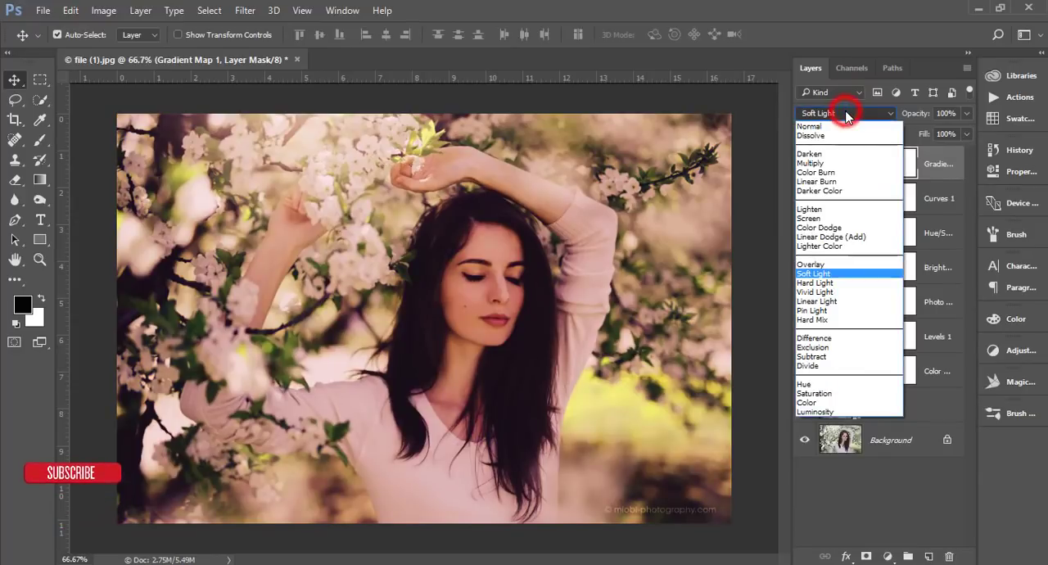
pyautogui.click(810, 219)
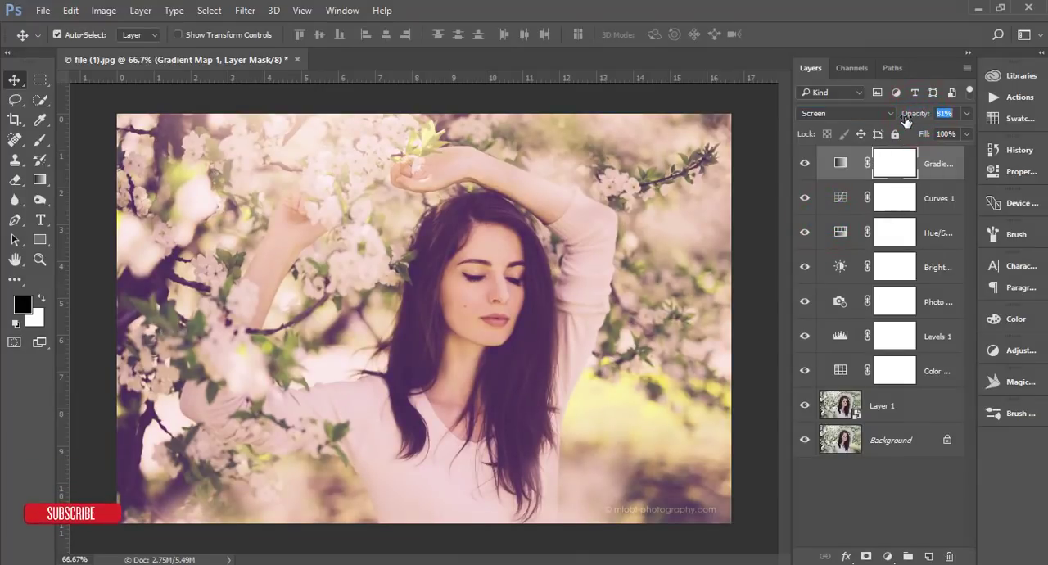
pyautogui.click(889, 557)
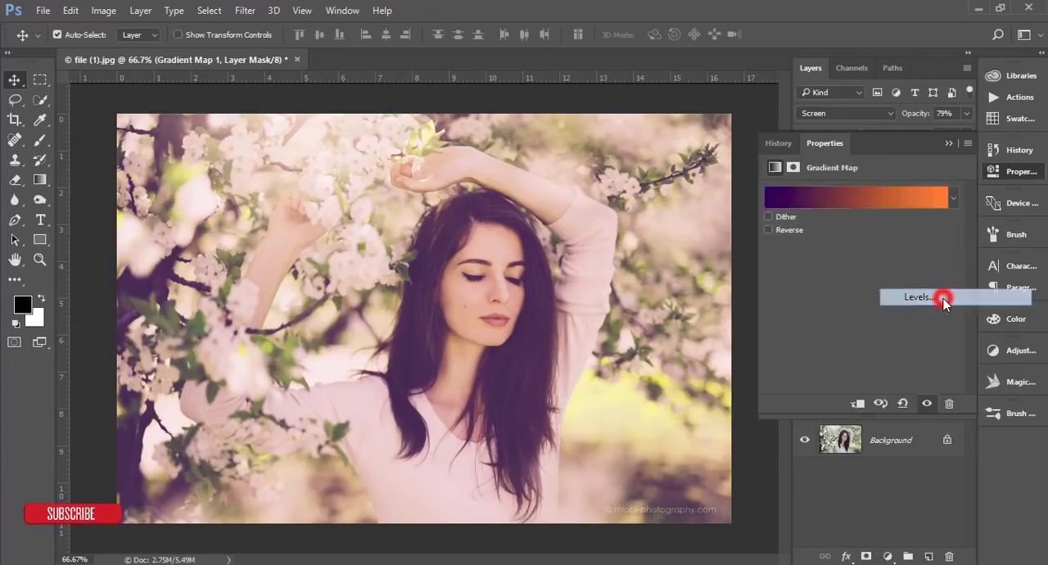
# - Add Levels 2, change the gradient's dark stop to teal #0a4459, and group the adjustments
pyautogui.click(917, 296)
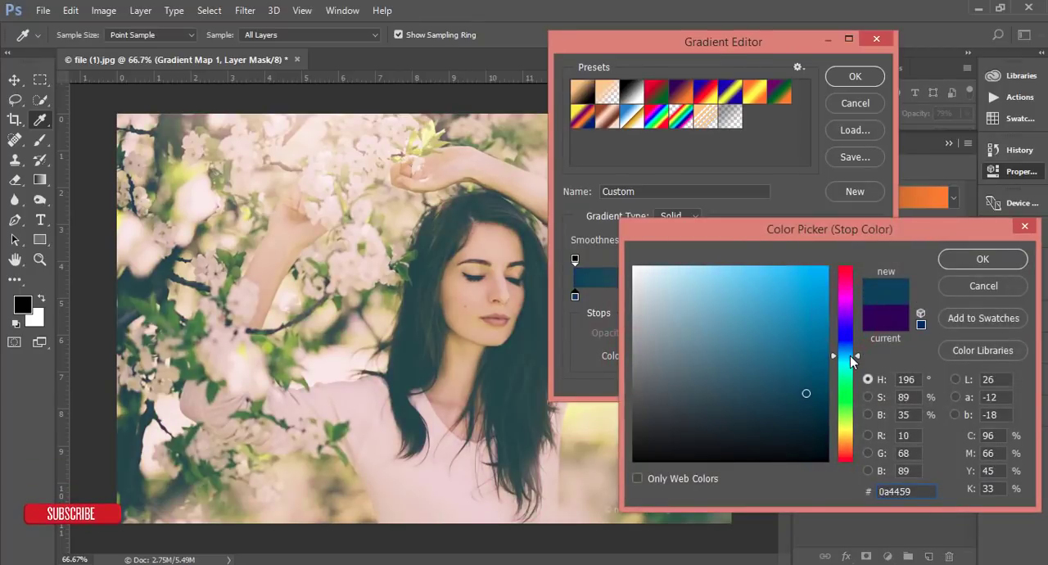
pyautogui.click(983, 258)
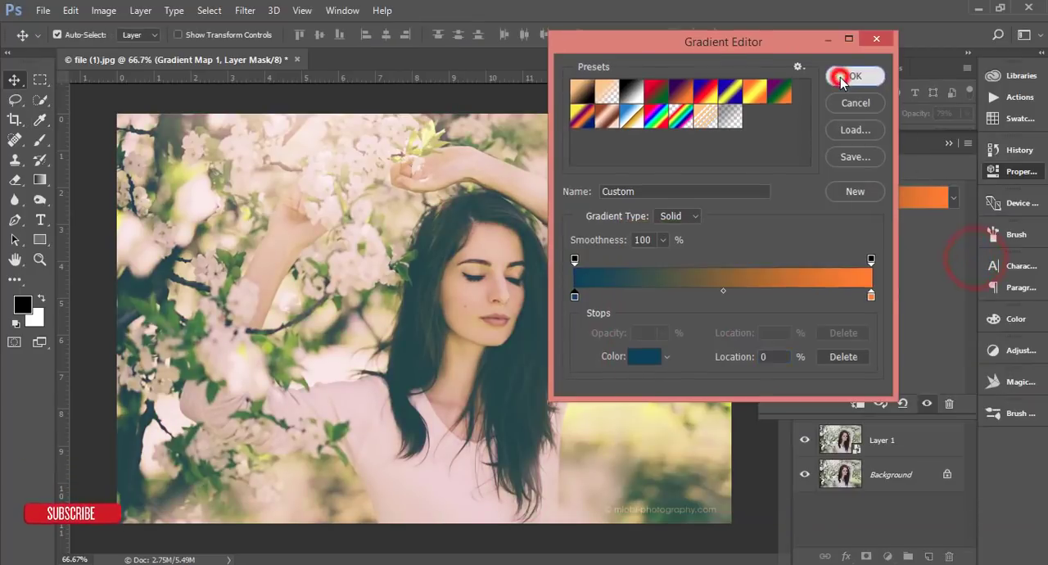
pyautogui.click(855, 76)
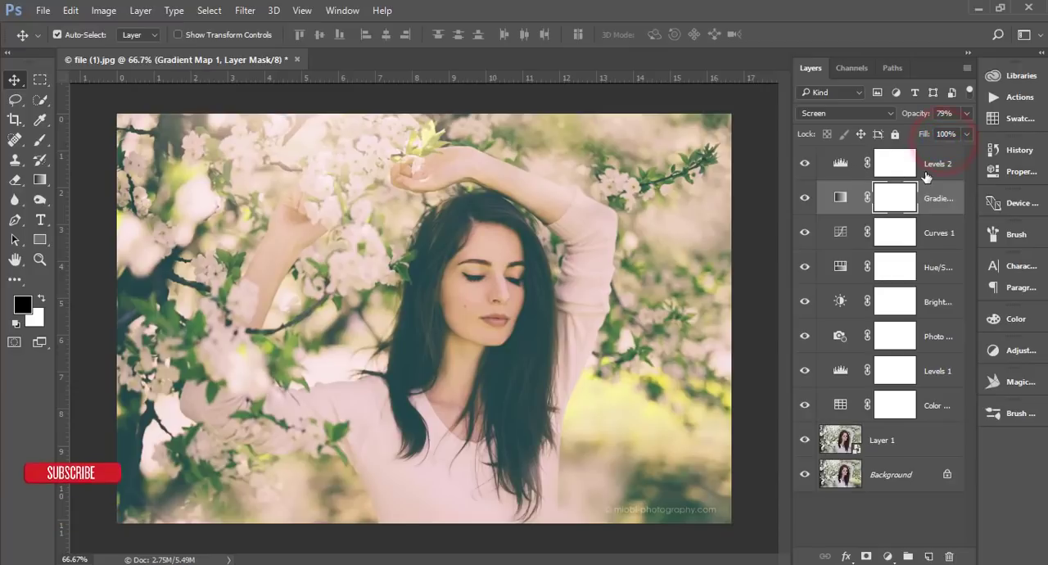
pyautogui.click(938, 162)
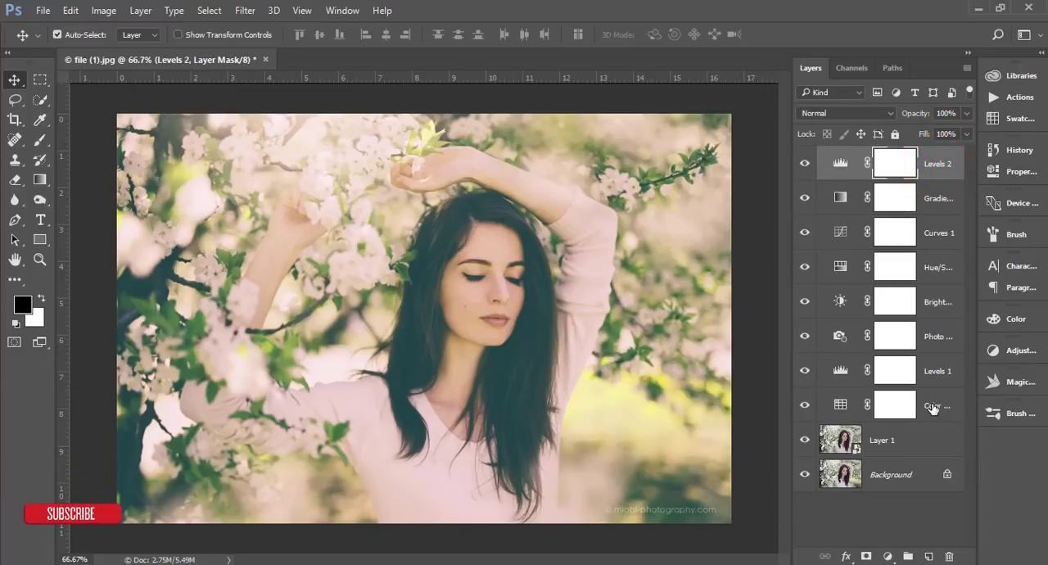
pyautogui.press('ctrl+g')
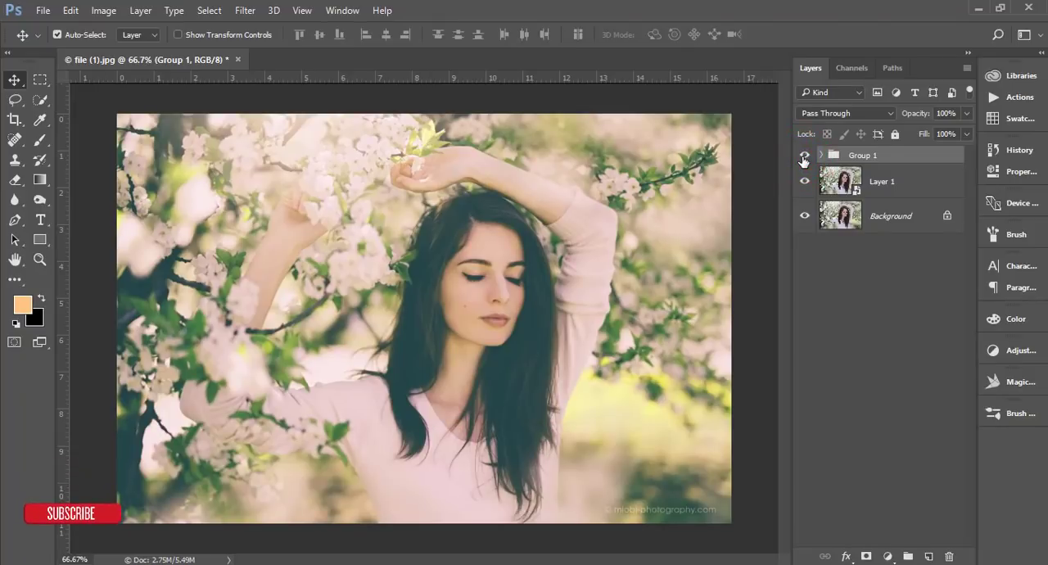
# - Toggle Group 1's effect for comparison, then open Layer 1's embedded portrait document
pyautogui.click(885, 181)
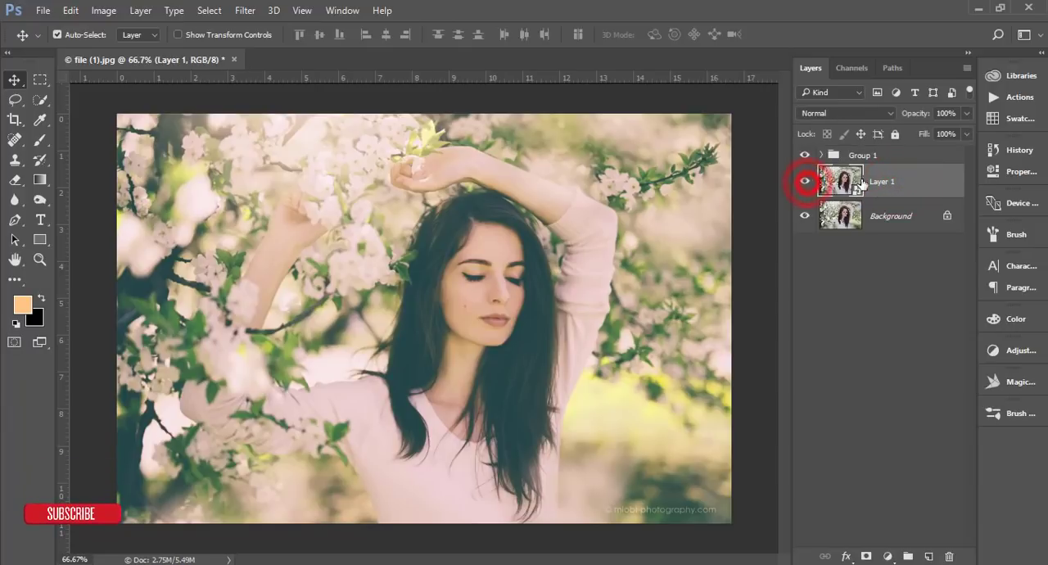
pyautogui.click(805, 181)
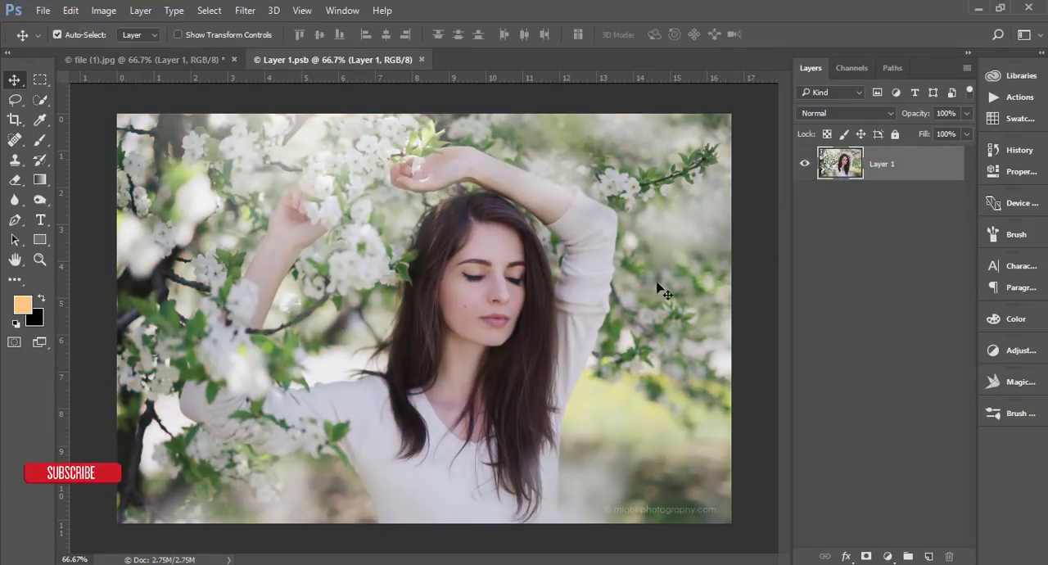
pyautogui.click(42, 11)
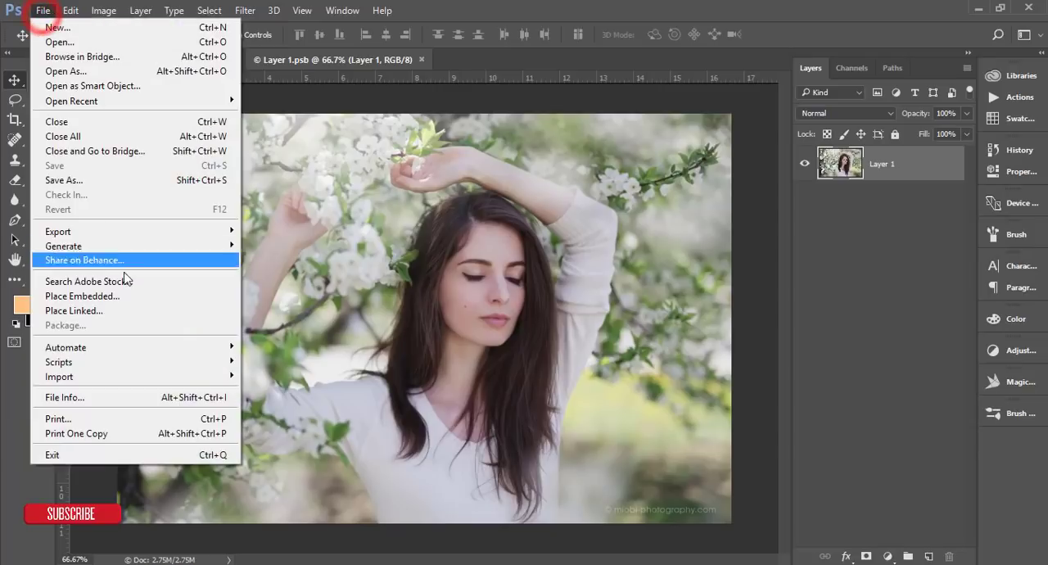
# - Place the file (3) photo into Layer 1.psb, save, and save the main document
pyautogui.click(82, 295)
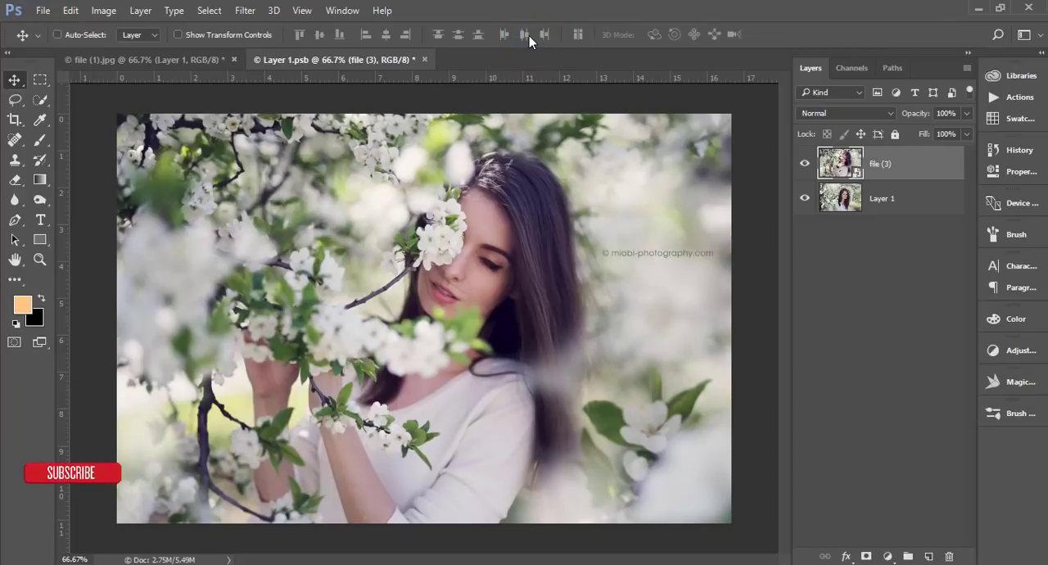
pyautogui.press('ctrl+s')
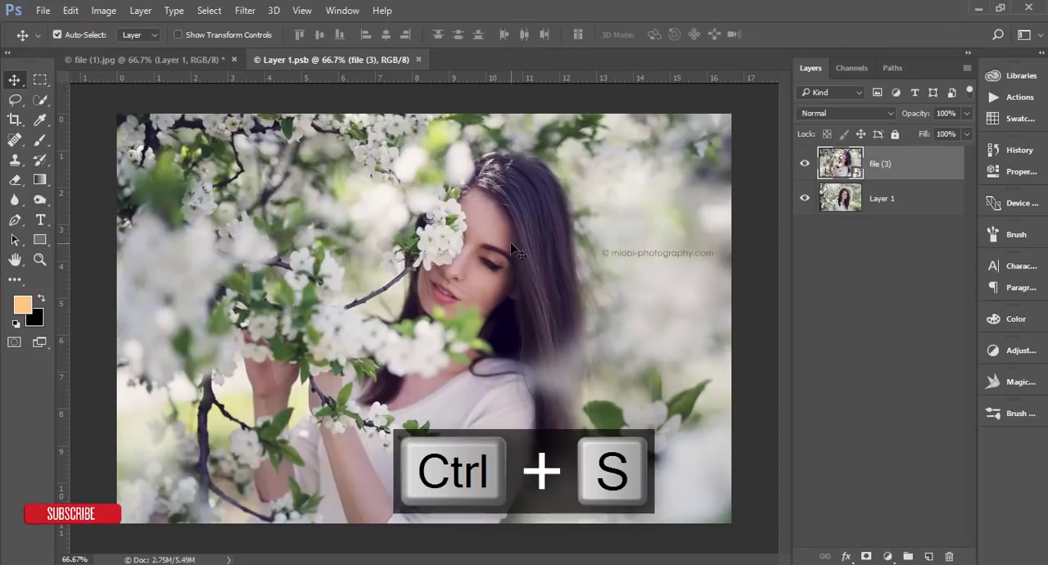
pyautogui.click(148, 59)
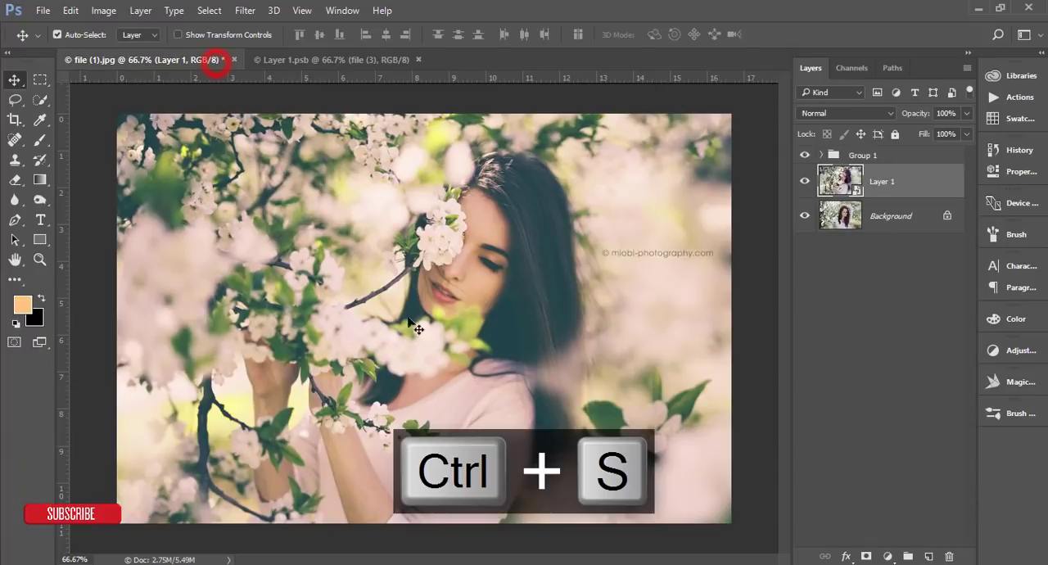
pyautogui.press('ctrl+s')
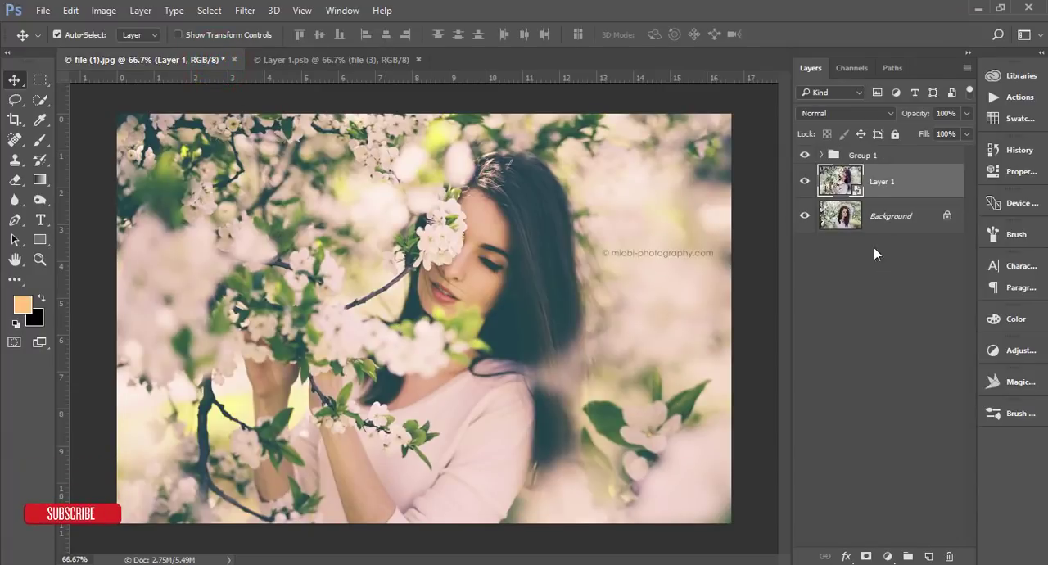
pyautogui.click(336, 59)
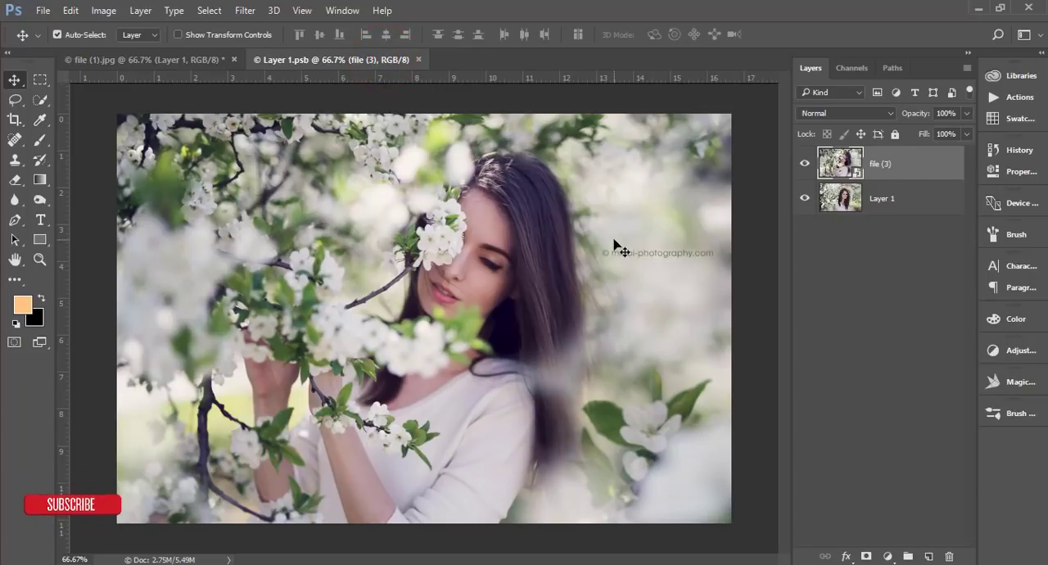
pyautogui.moveTo(315, 129)
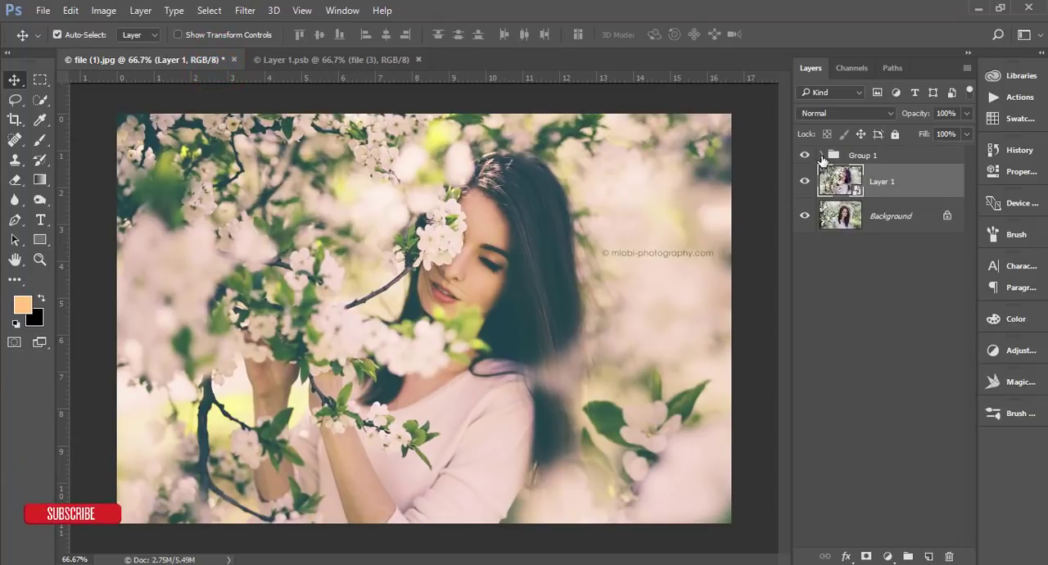
# - Nudge up the black input slider of Levels 1 inside Group 1, then collapse the group
pyautogui.click(832, 155)
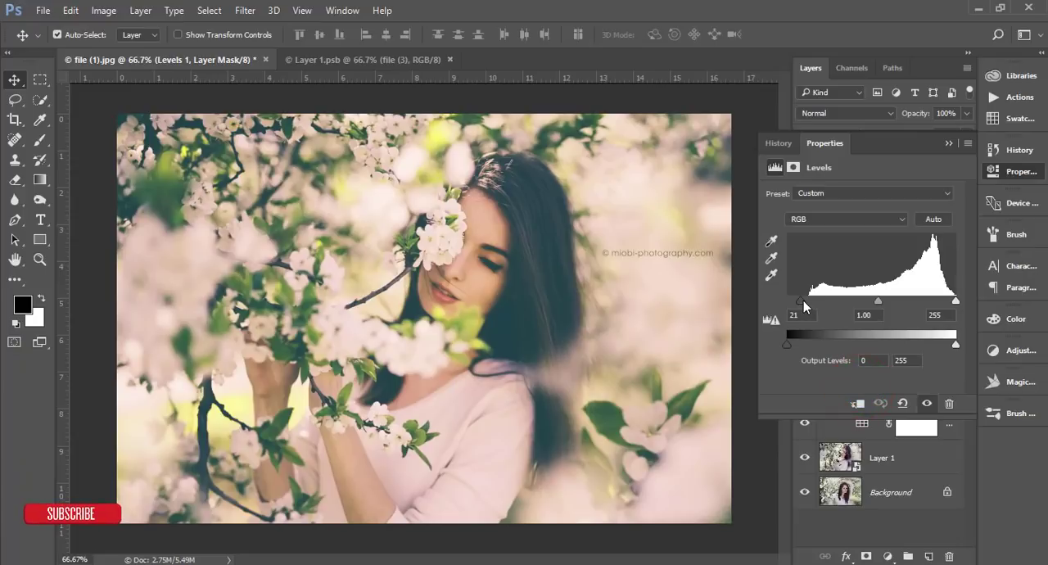
pyautogui.moveTo(799, 301); pyautogui.dragTo(805, 302)
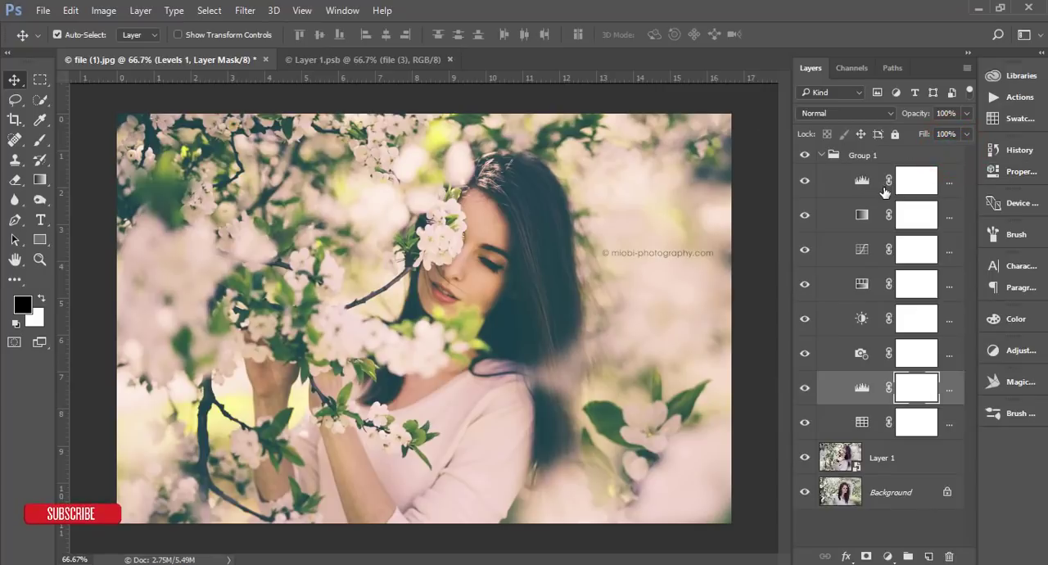
pyautogui.moveTo(860, 295)
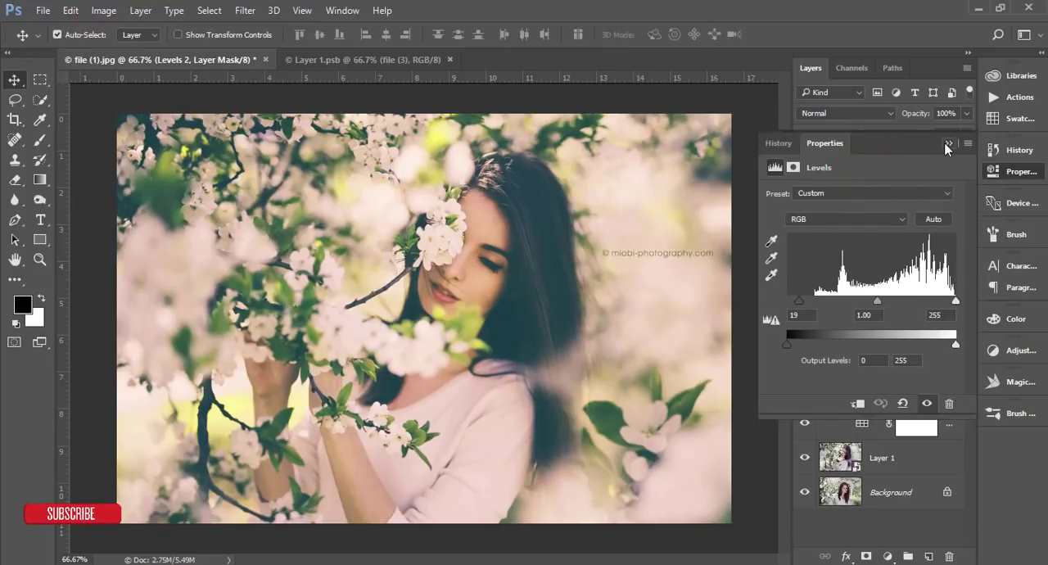
pyautogui.click(862, 215)
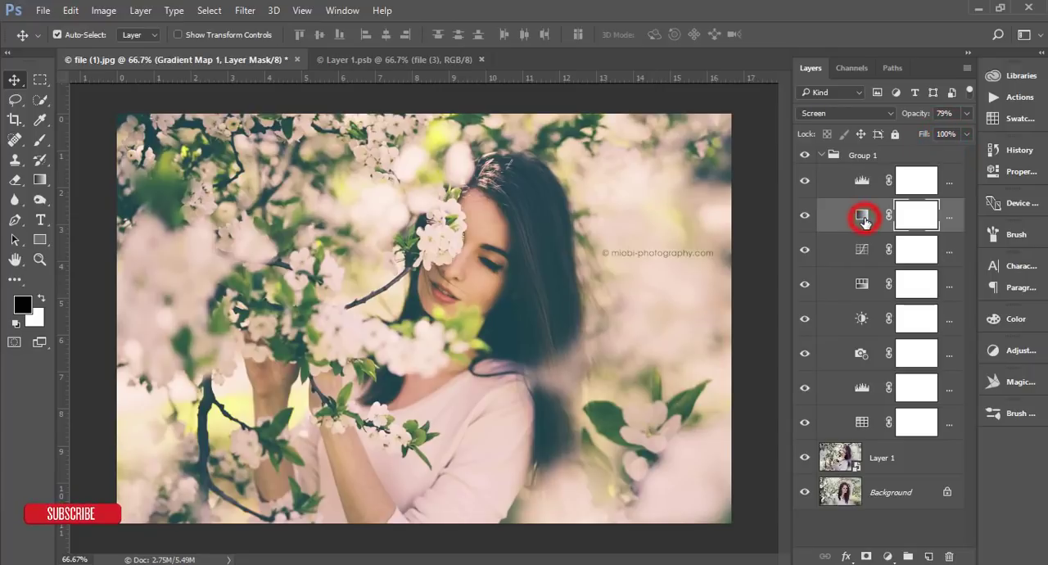
pyautogui.moveTo(920, 178)
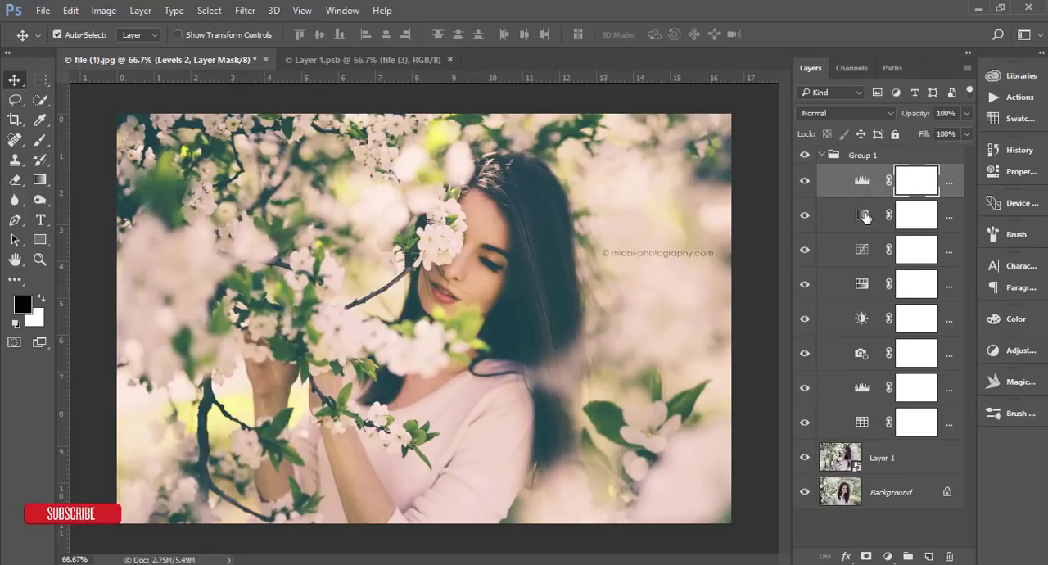
pyautogui.click(820, 155)
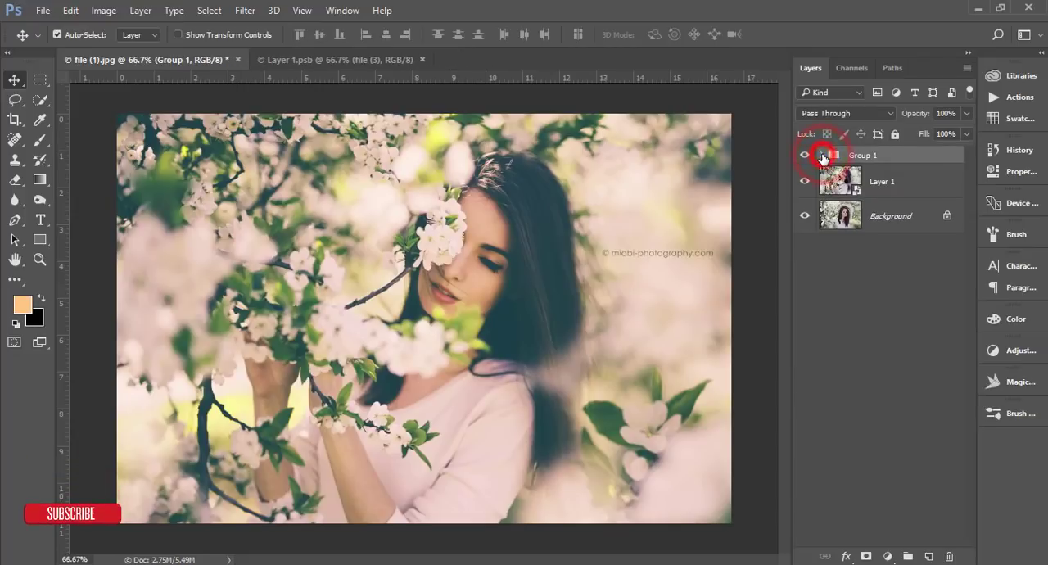